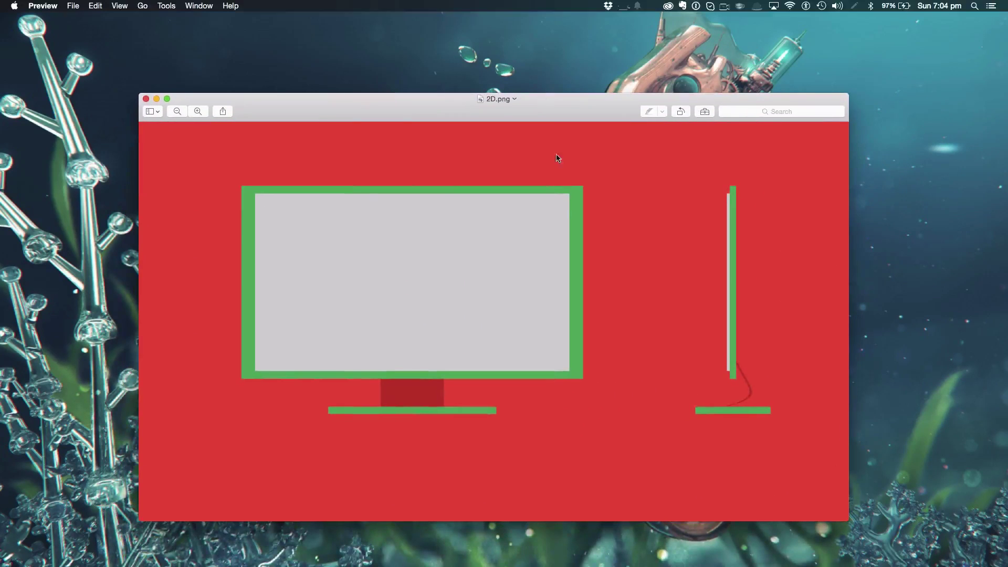
pyautogui.moveTo(724, 392)
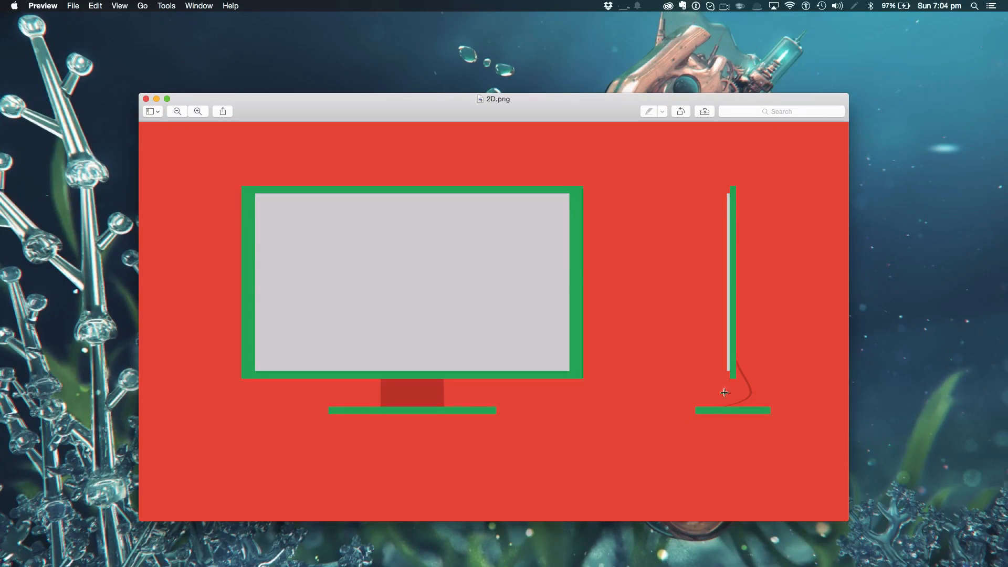
pyautogui.moveTo(151, 102)
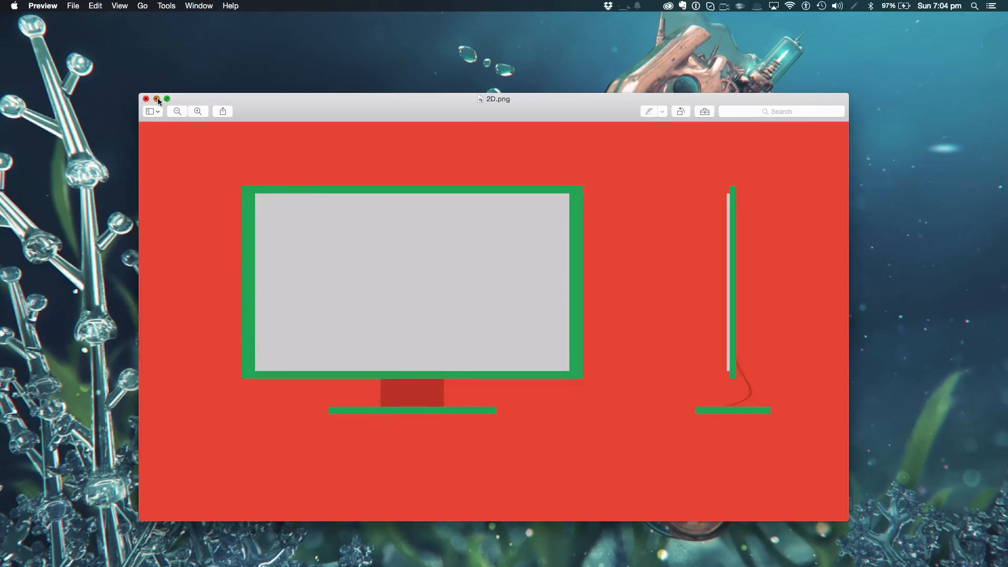
# Close the Preview window showing the 2D.png monitor reference image
pyautogui.click(146, 99)
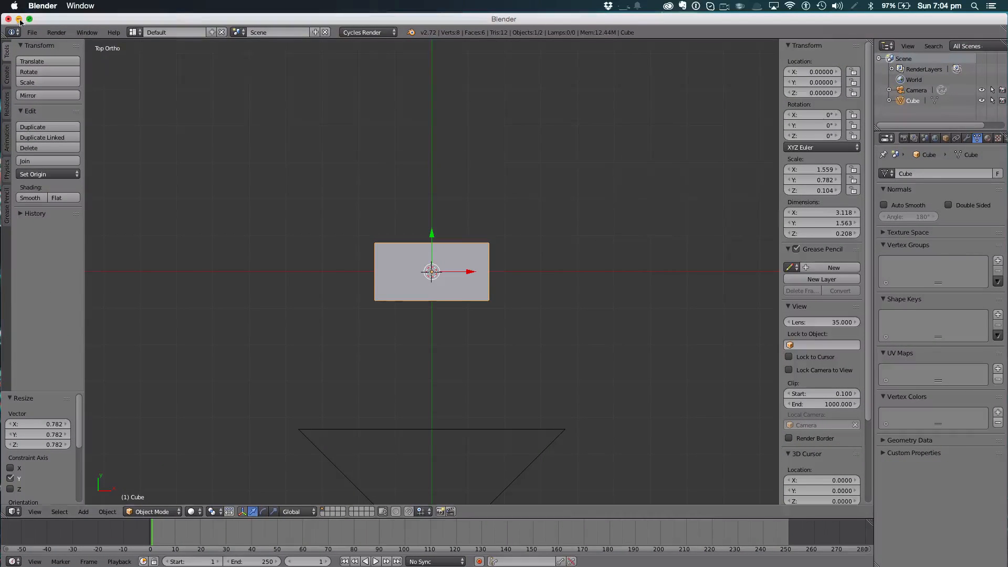
# Reload the startup scene, switch the render engine to Cycles and delete the lamp
pyautogui.click(30, 32)
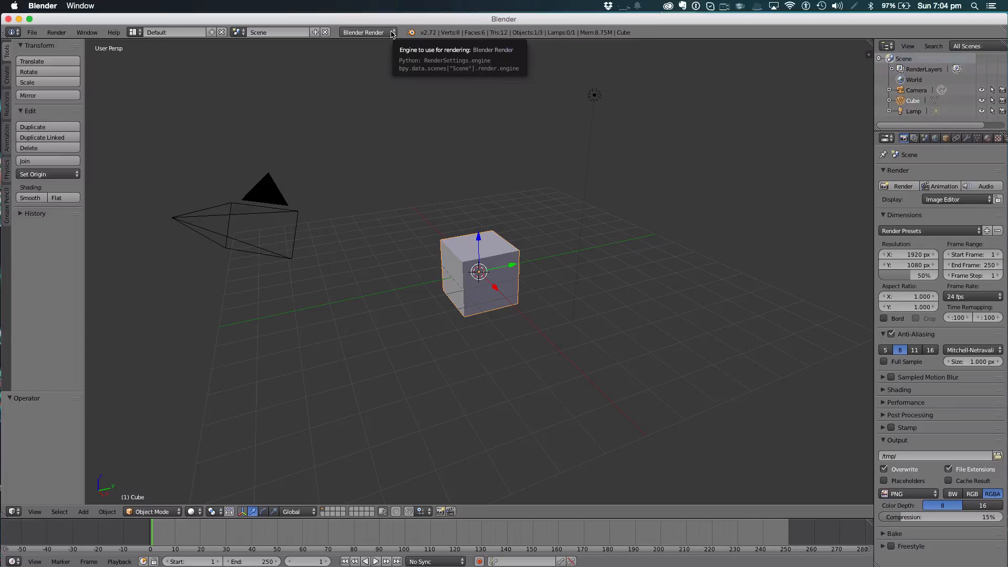
pyautogui.click(366, 33)
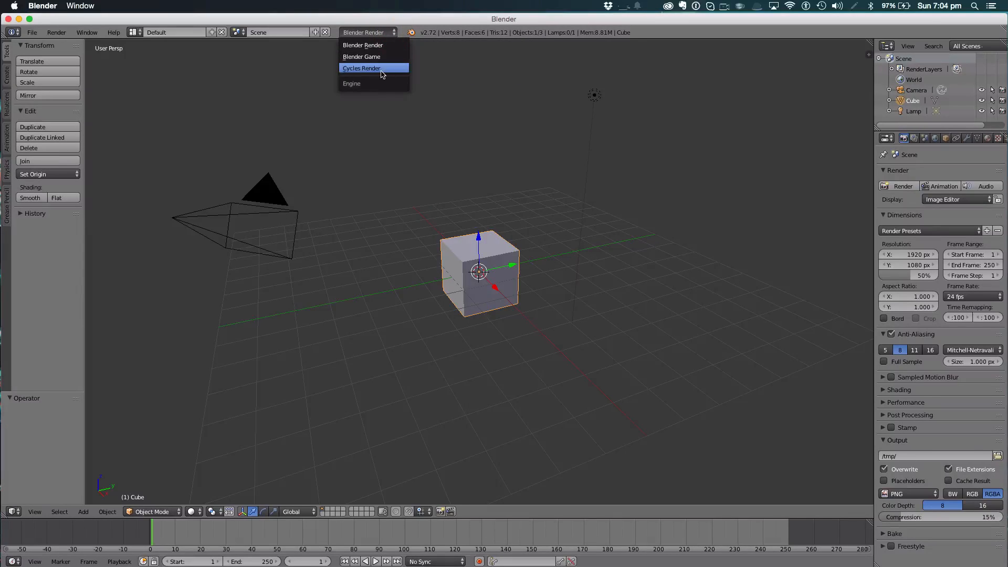
pyautogui.click(362, 68)
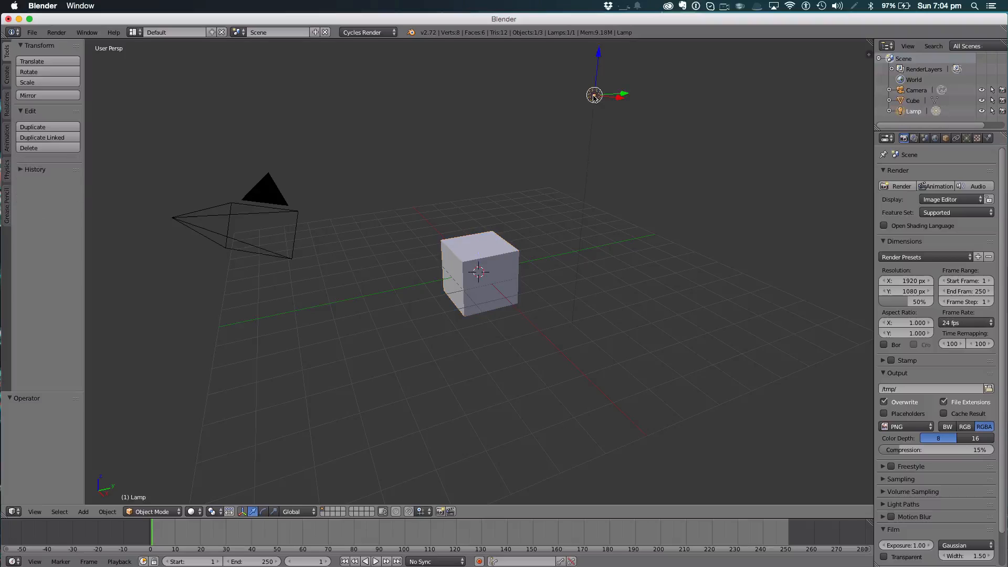
pyautogui.press('x')
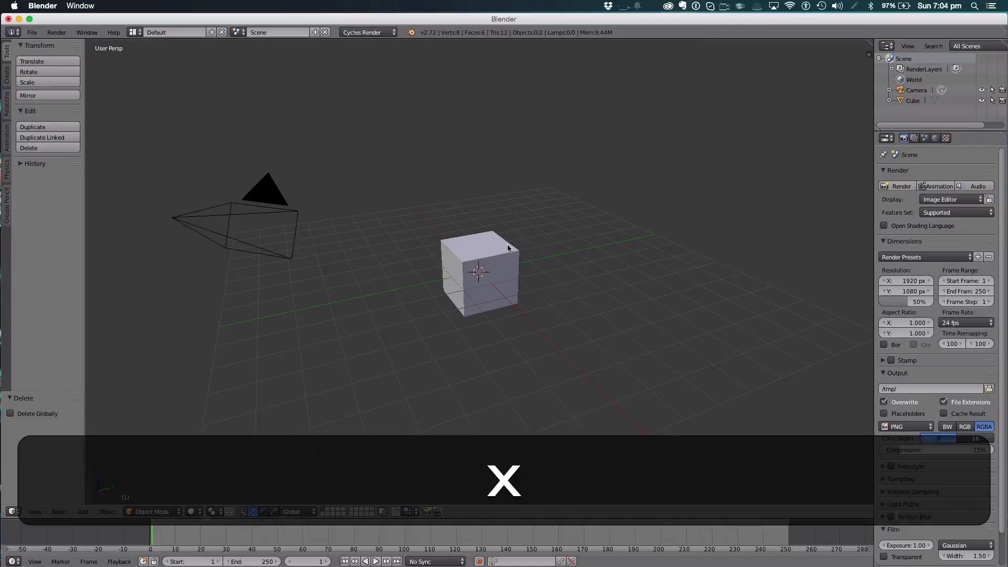
pyautogui.press('x')
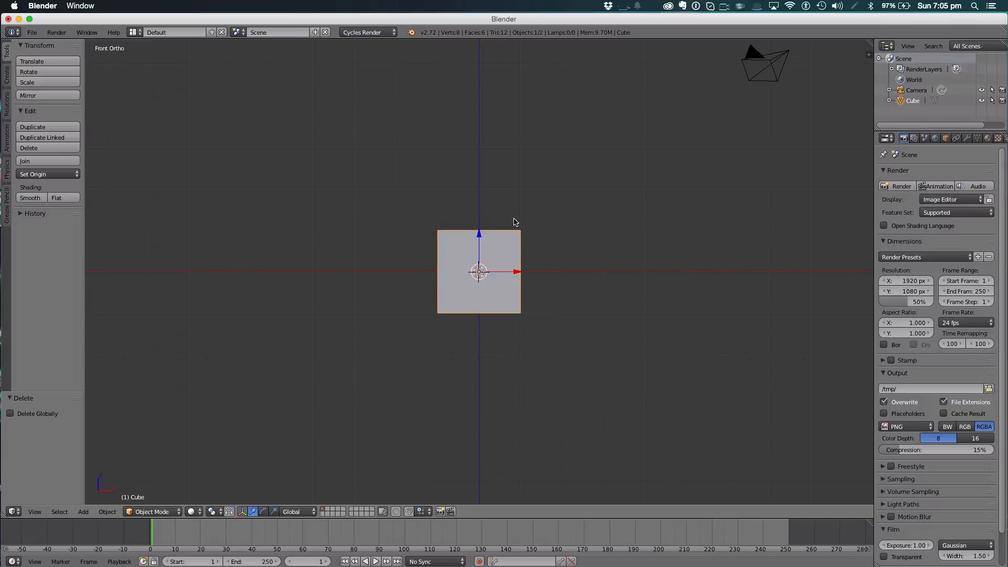
# Flatten the cube along Z into a thin slab and view it from above
pyautogui.press('z')
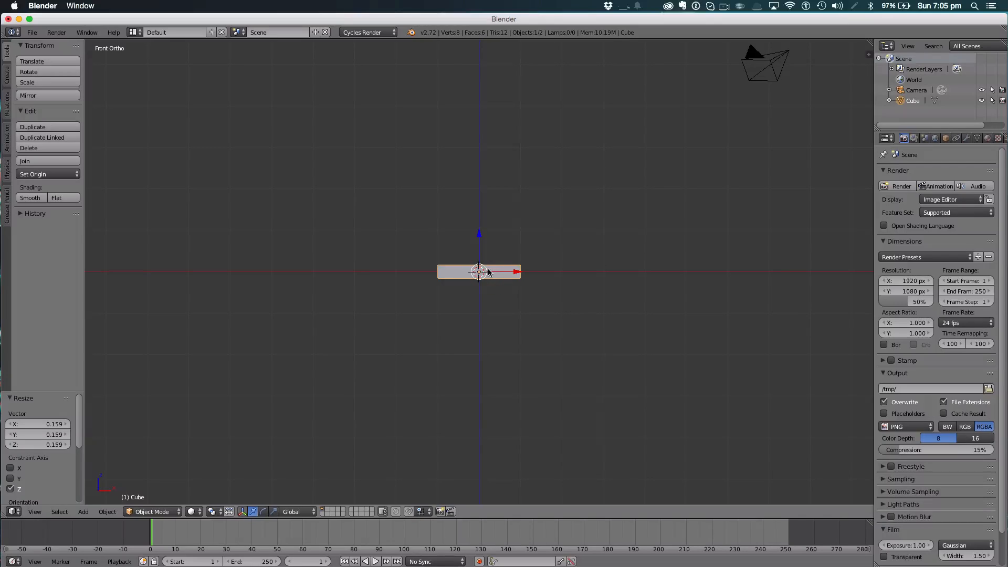
pyautogui.press('s')
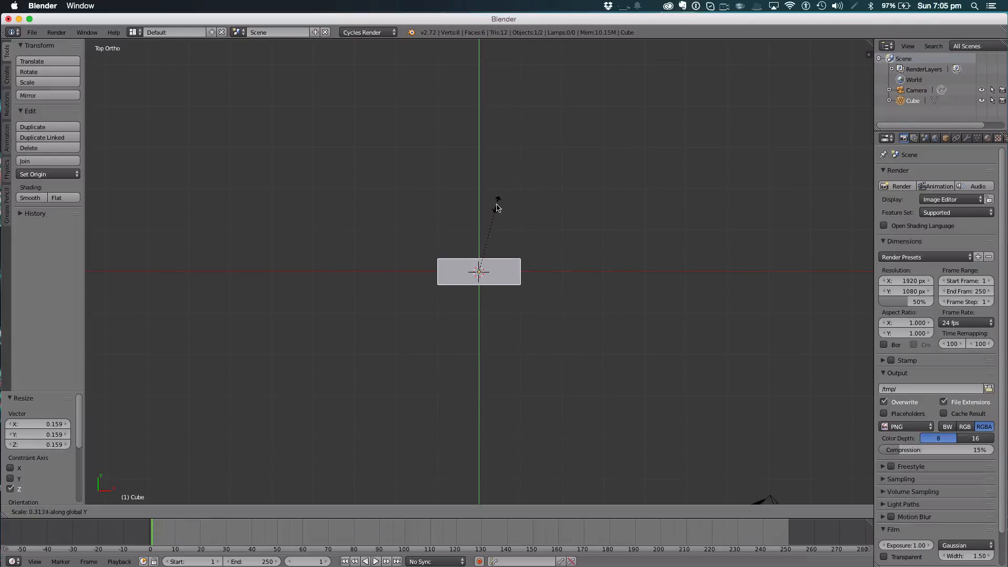
pyautogui.moveTo(498, 197)
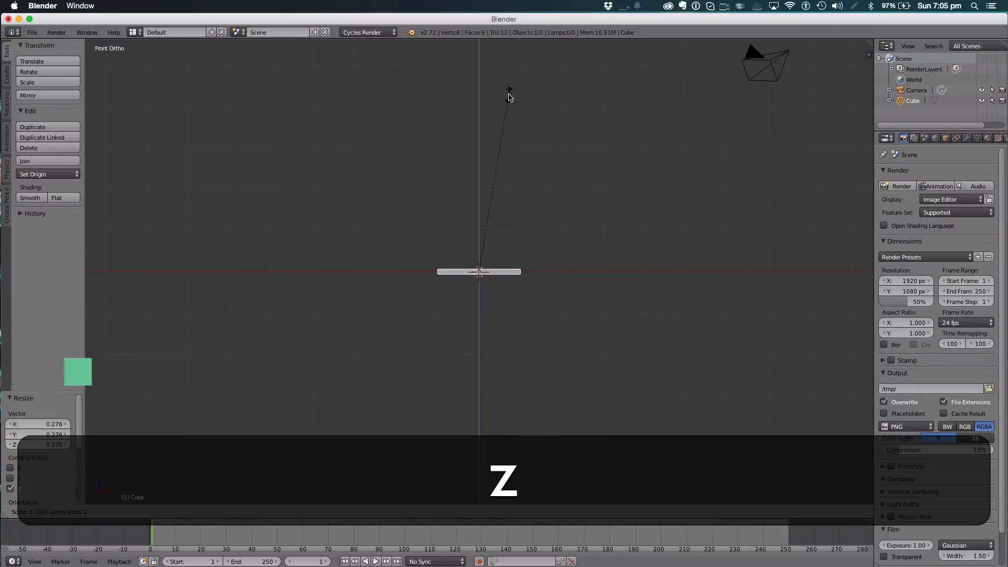
# Duplicate the base, raise the copy above it and stretch it into a tall thin upright panel
pyautogui.press('shift+d')
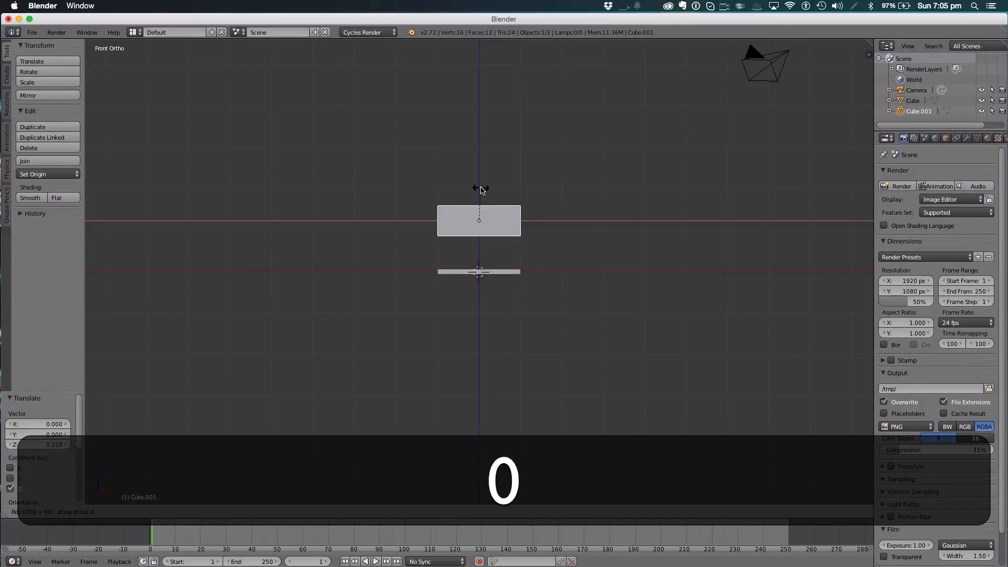
pyautogui.press('z')
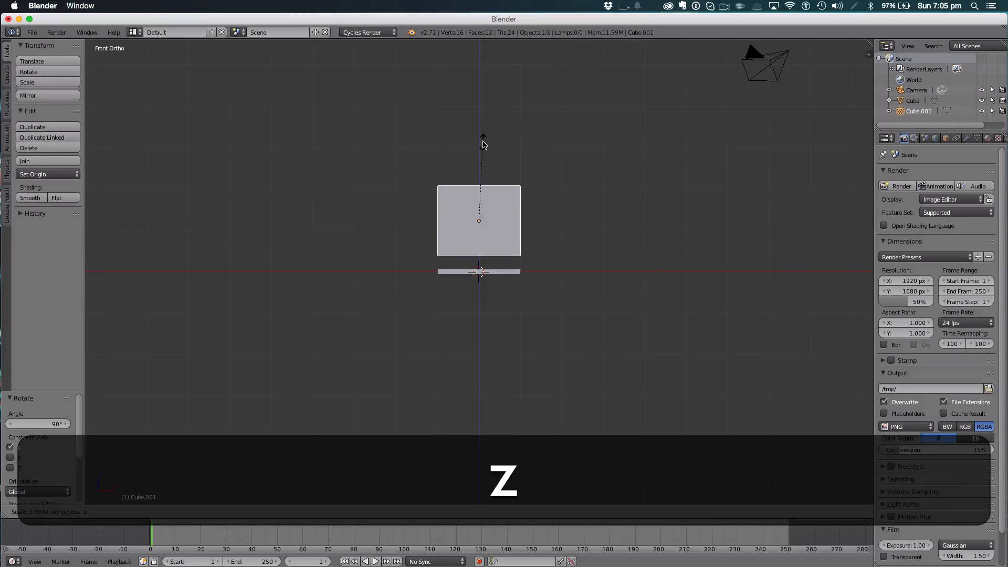
pyautogui.press('x')
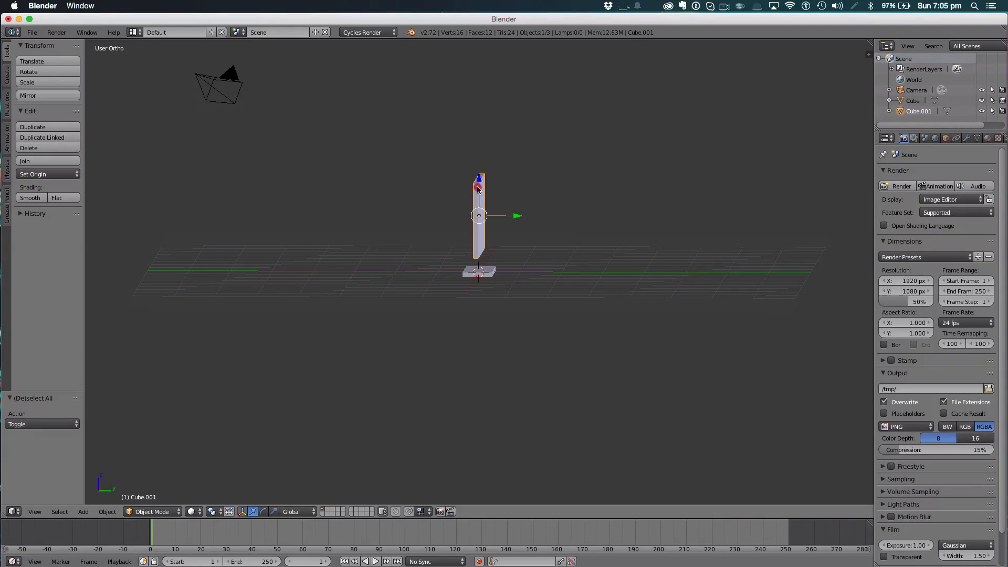
pyautogui.press('s')
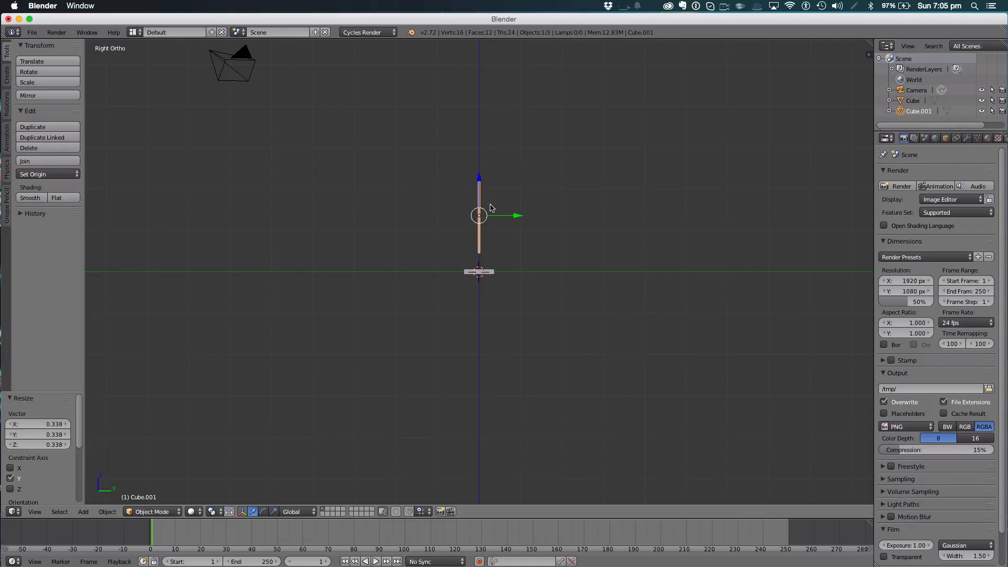
# Duplicate the upright panel and scale the copy into a wide screen above the base
pyautogui.press('shift+d')
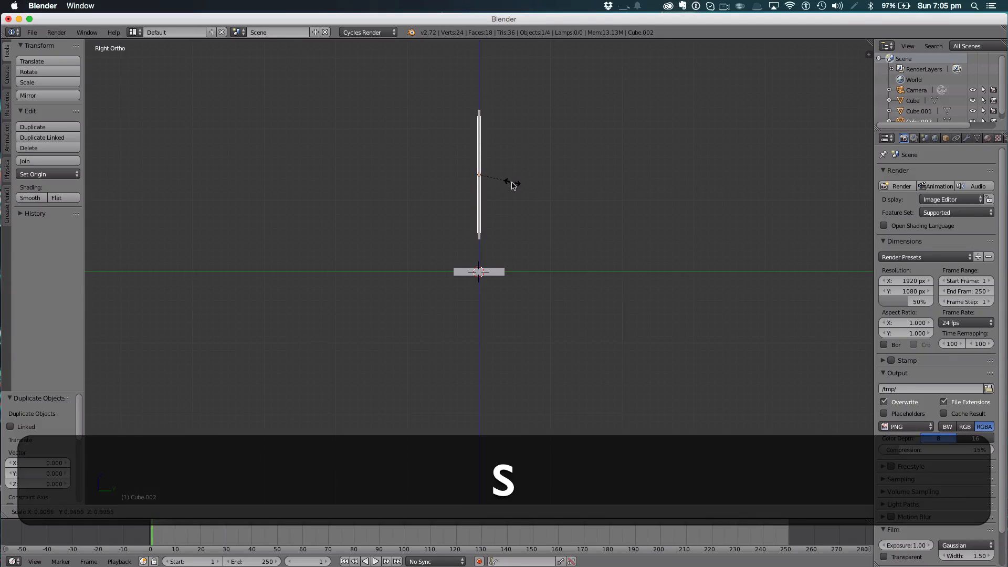
pyautogui.press('s')
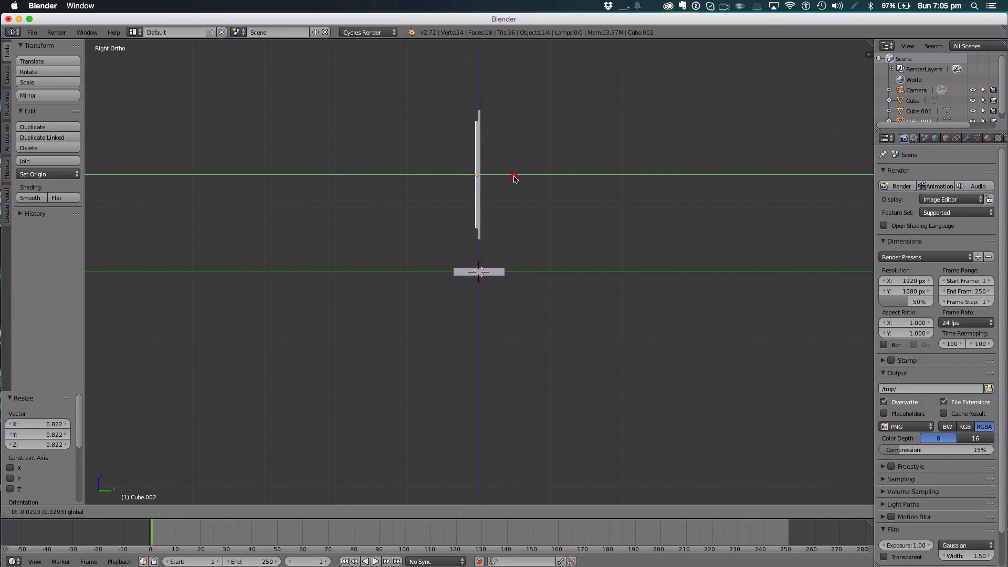
pyautogui.press('s')
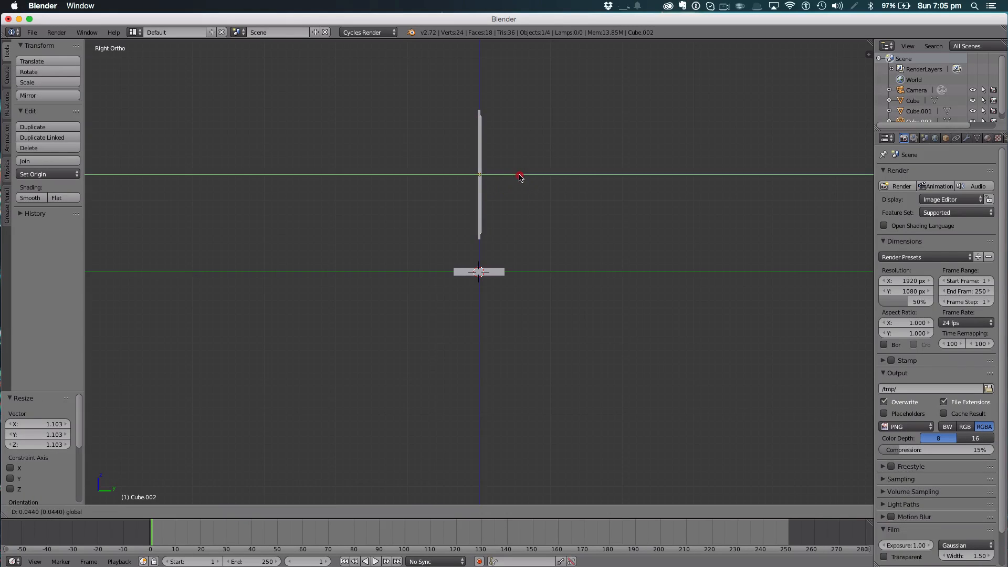
pyautogui.press('a')
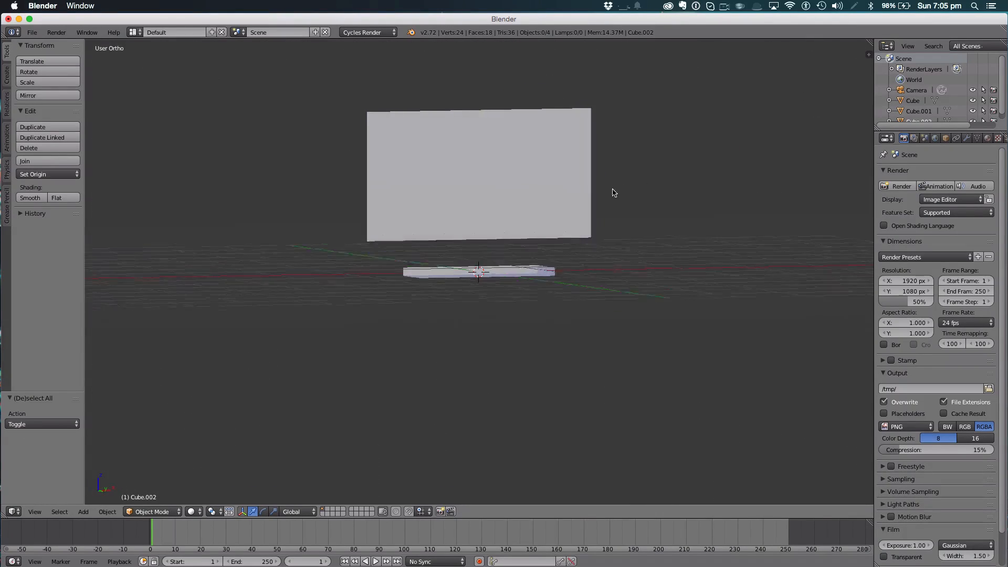
pyautogui.press('3')
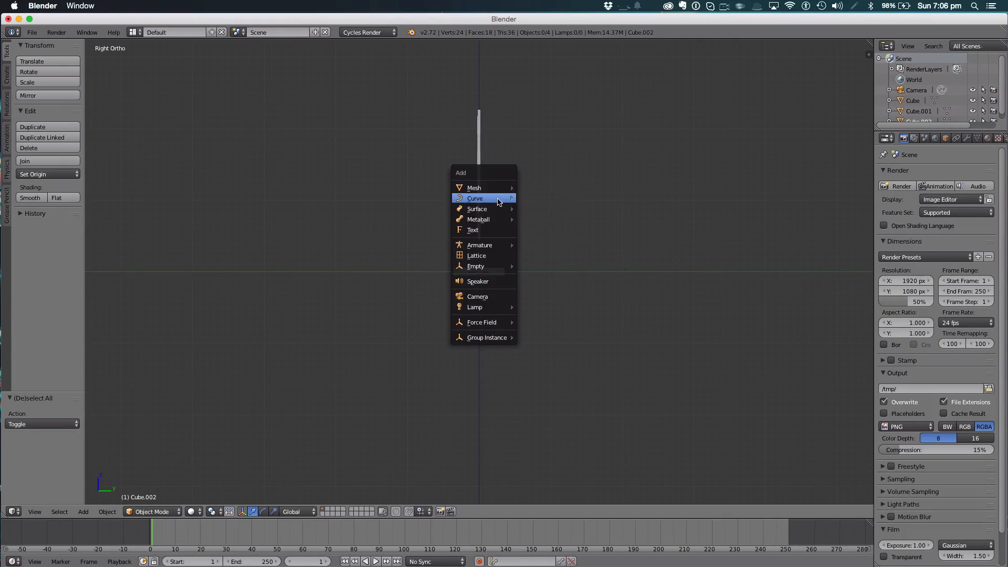
# Add a Bezier curve for the cable, rotate it 90° and enter Edit Mode in side view
pyautogui.click(474, 199)
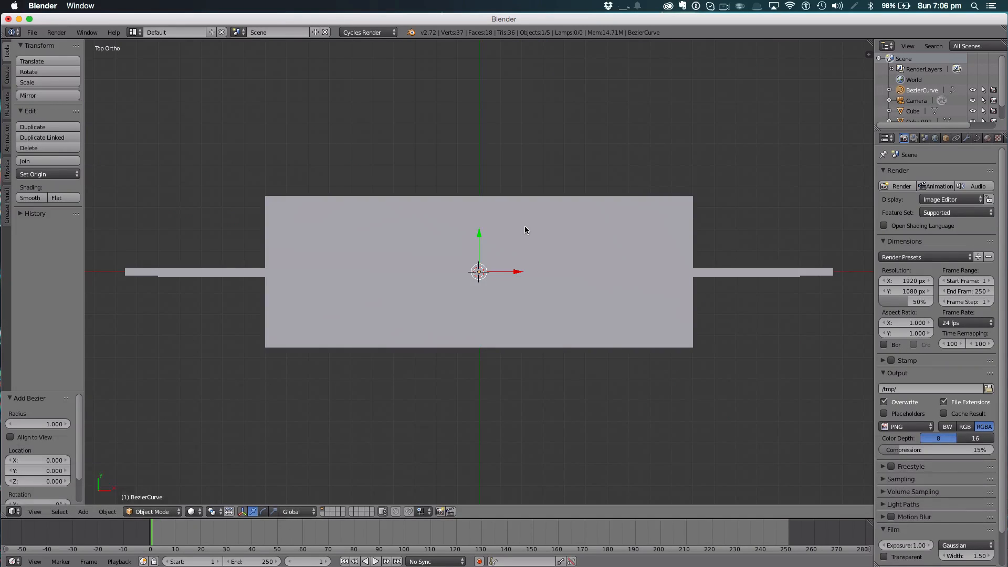
pyautogui.press('x')
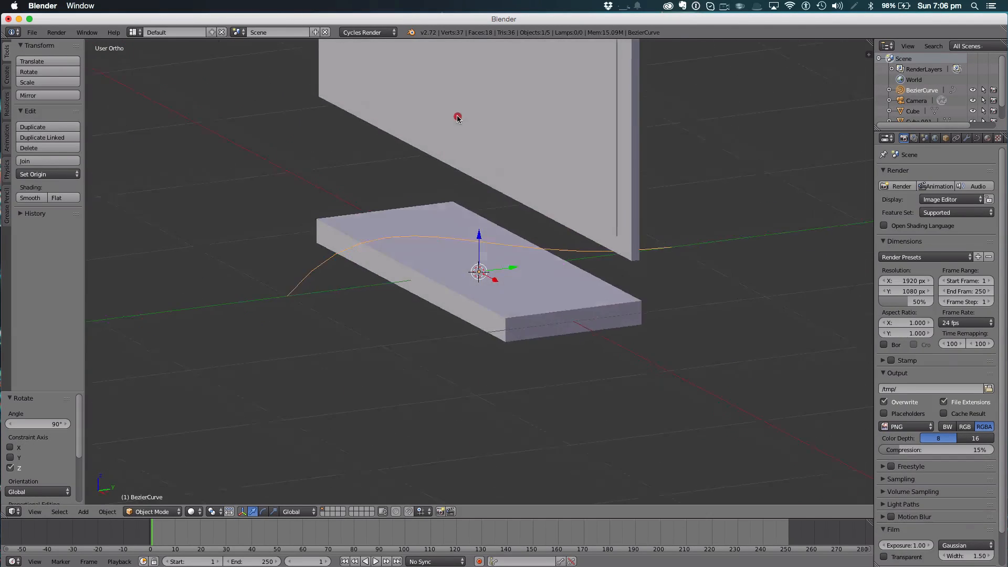
pyautogui.press('3')
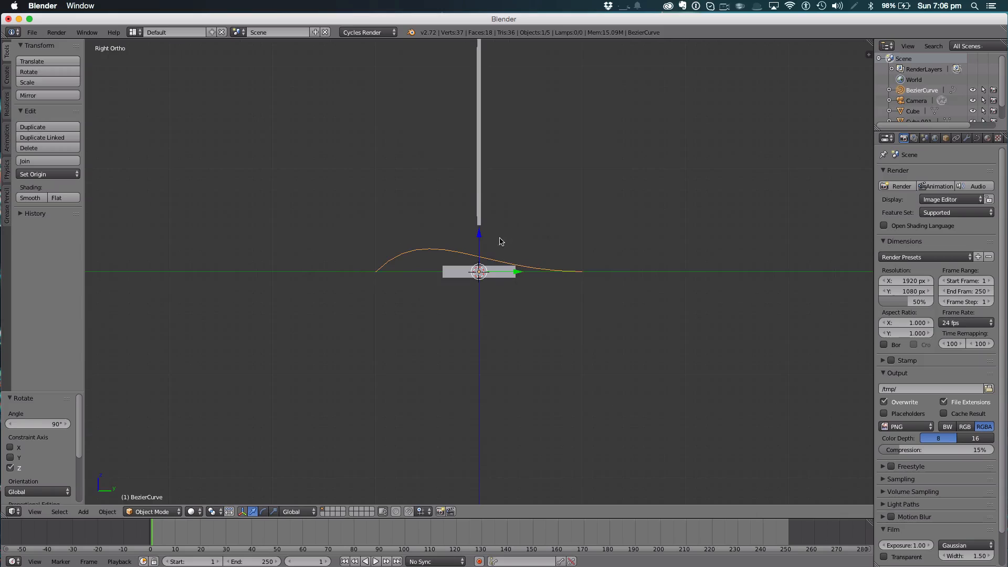
pyautogui.press('Tab')
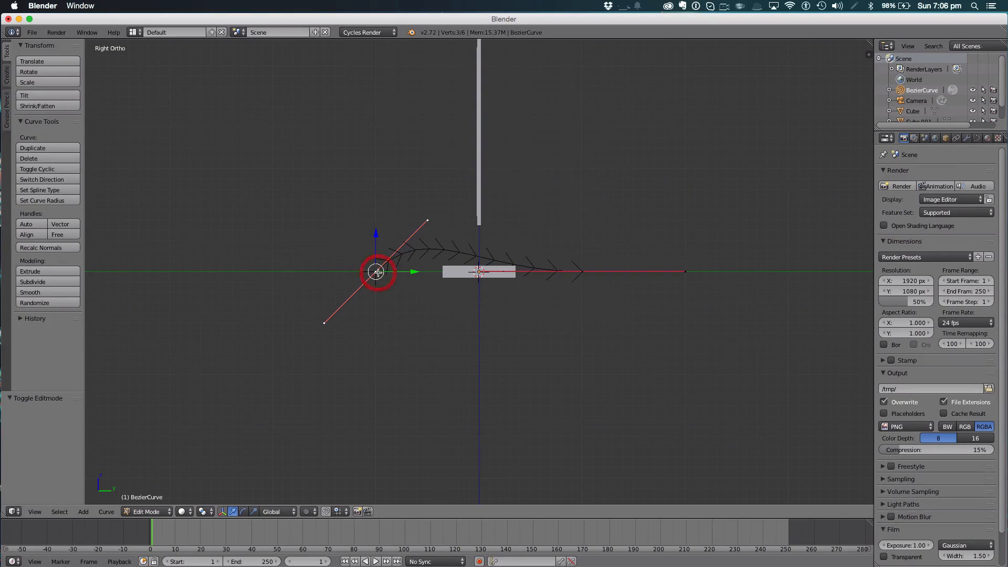
# Move the curve's start point onto the base and lift its end point upward
pyautogui.press('g')
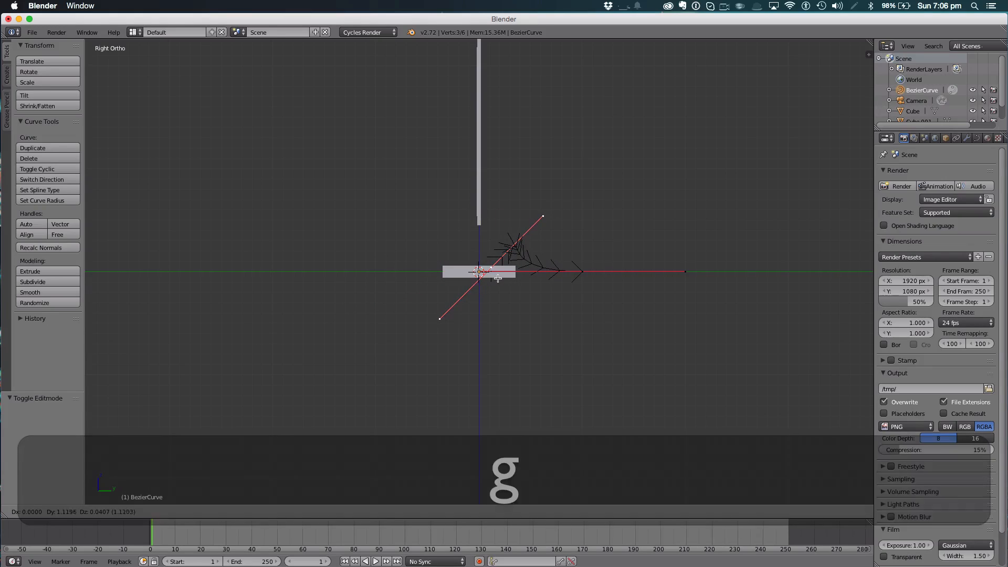
pyautogui.click(497, 277)
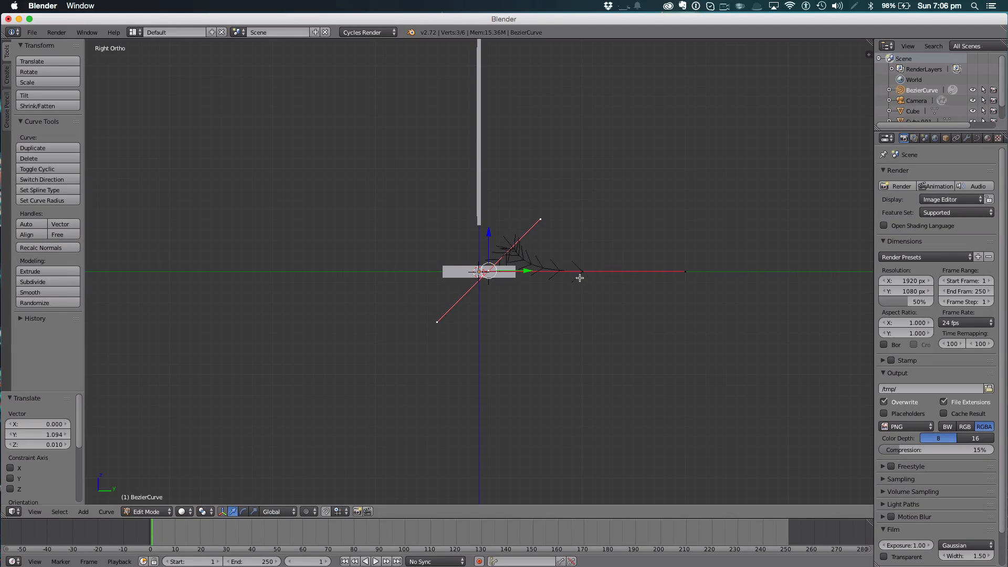
pyautogui.press('g')
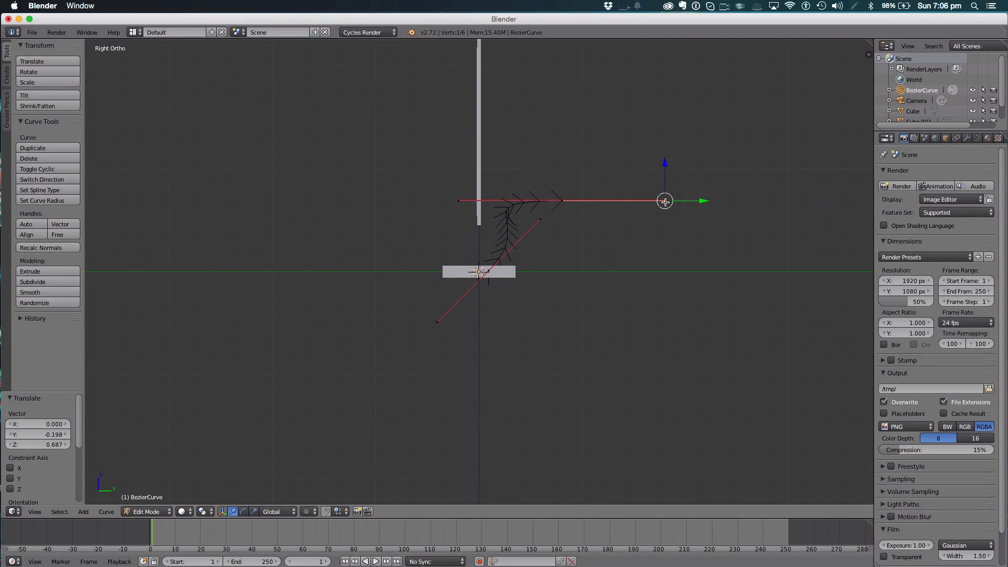
pyautogui.press('g')
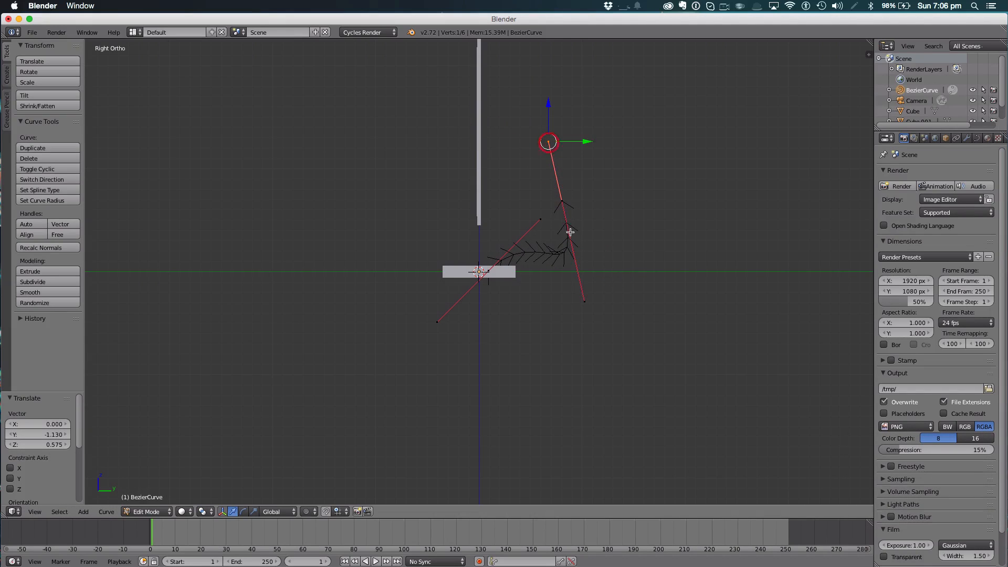
# Turn the end handle vertical and settle the end point at the screen's lower edge
pyautogui.press('f')
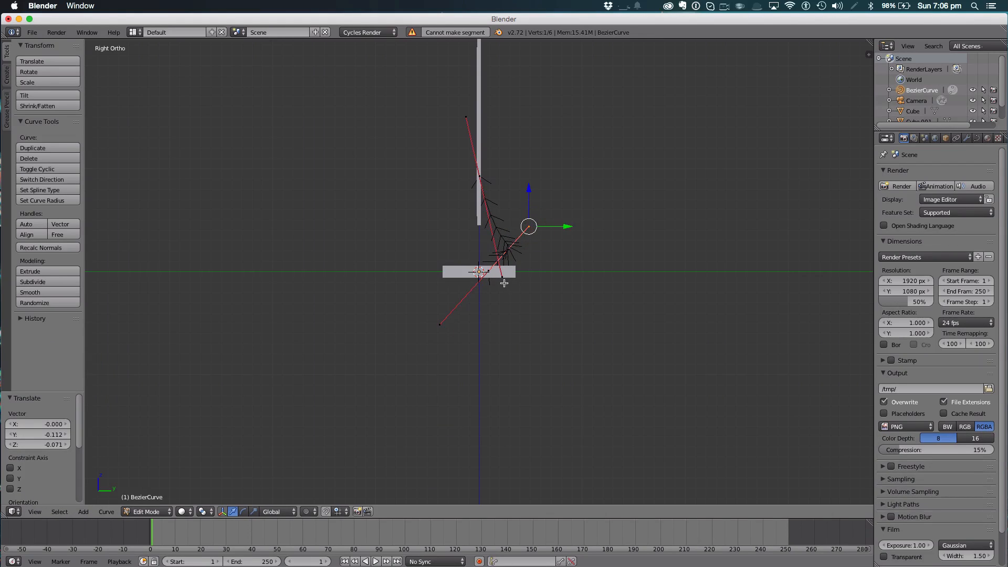
pyautogui.press('g')
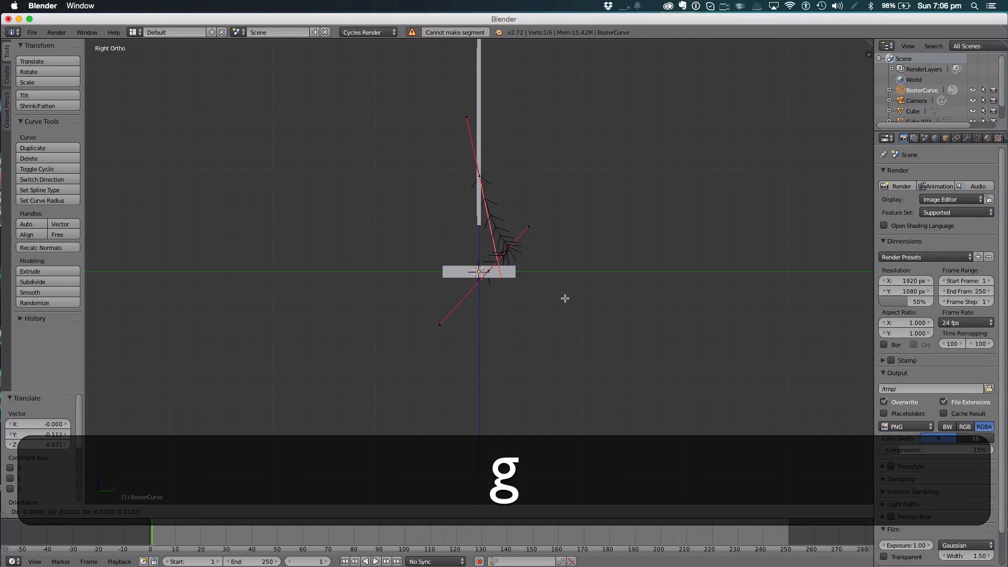
pyautogui.moveTo(545, 251)
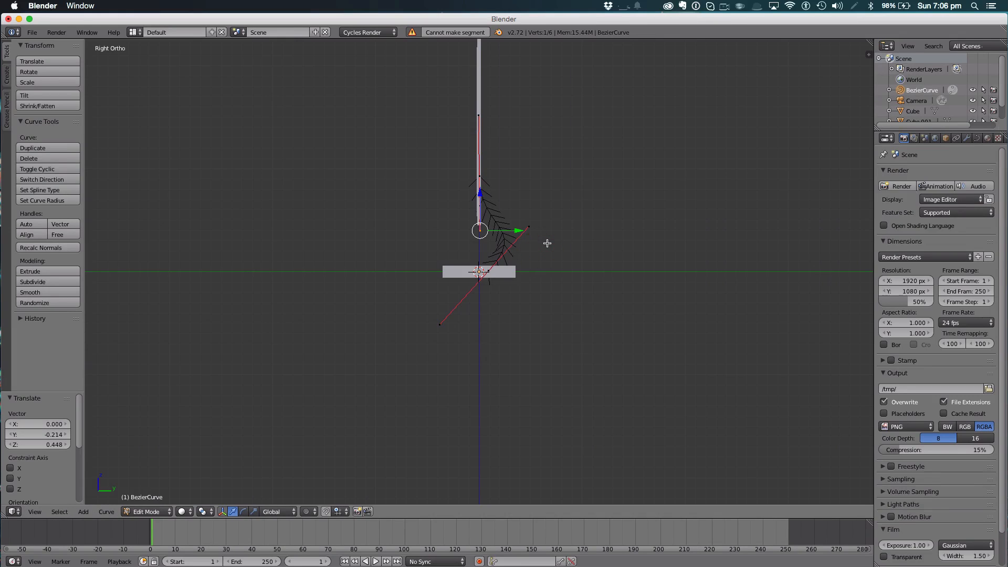
pyautogui.press('a')
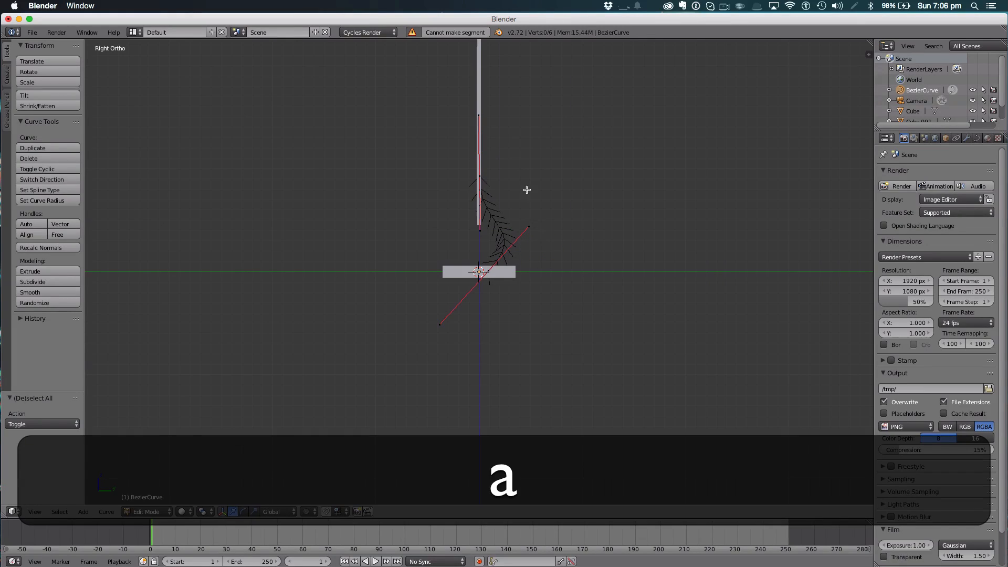
pyautogui.press('Tab')
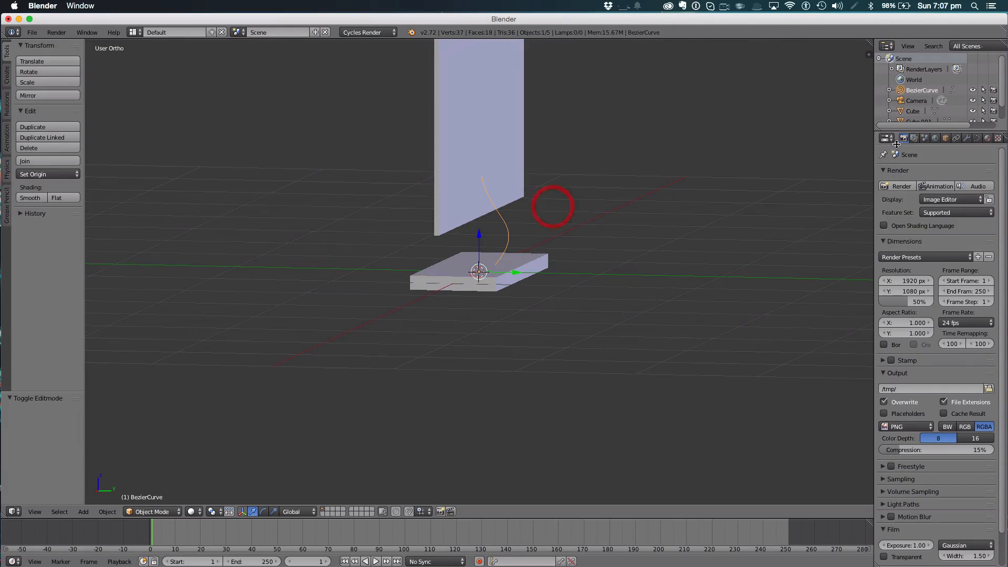
# Set the curve's Geometry Extrude to 0.296 so the cable shows as a ribbon
pyautogui.click(975, 138)
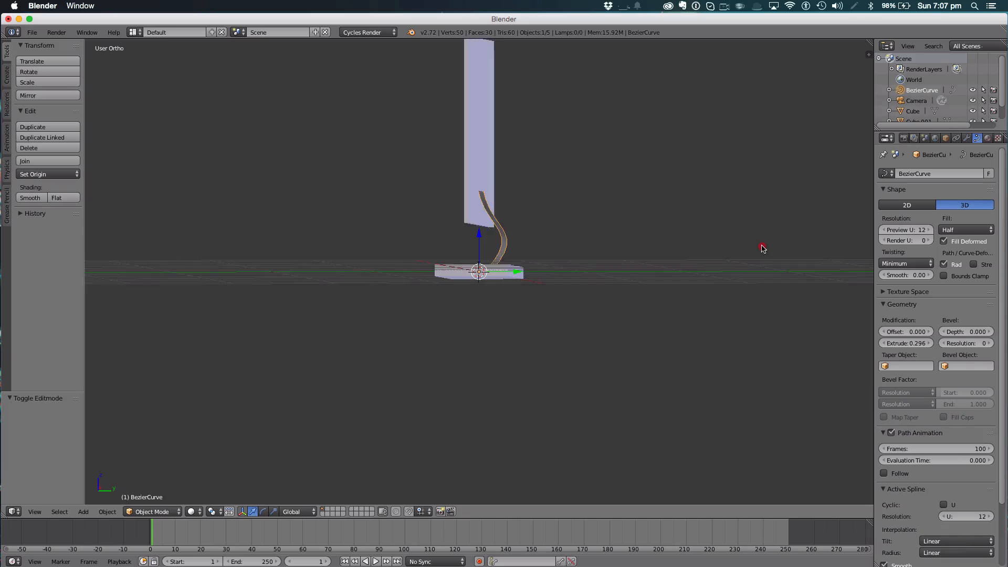
pyautogui.press('a')
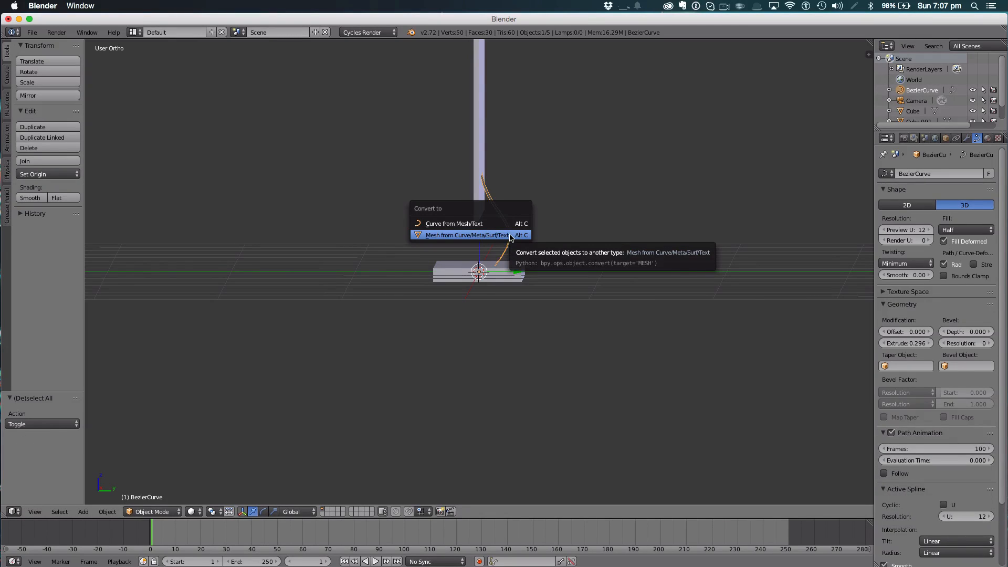
# Convert the cable curve to a mesh and apply a Solidify modifier to thicken it
pyautogui.click(463, 234)
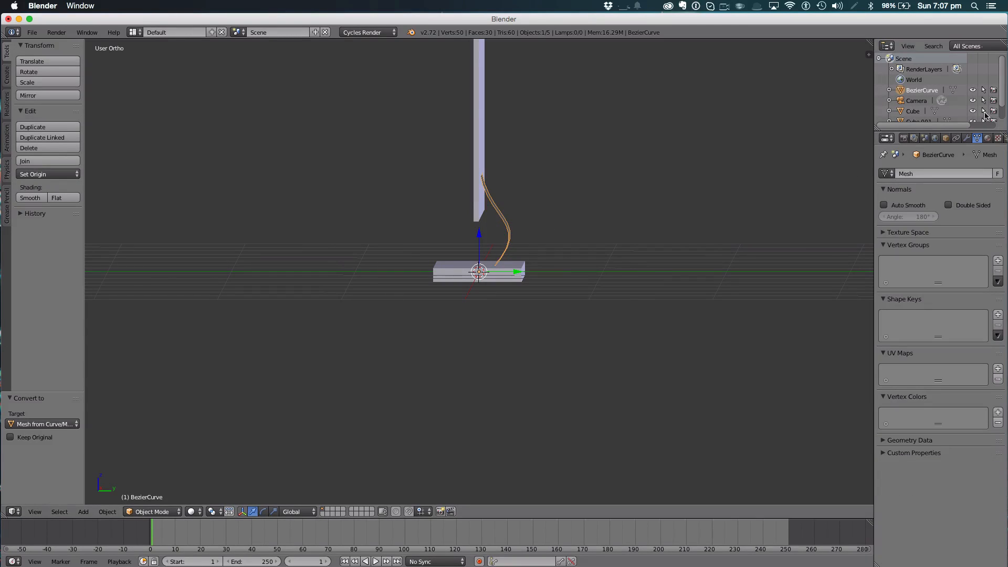
pyautogui.click(976, 138)
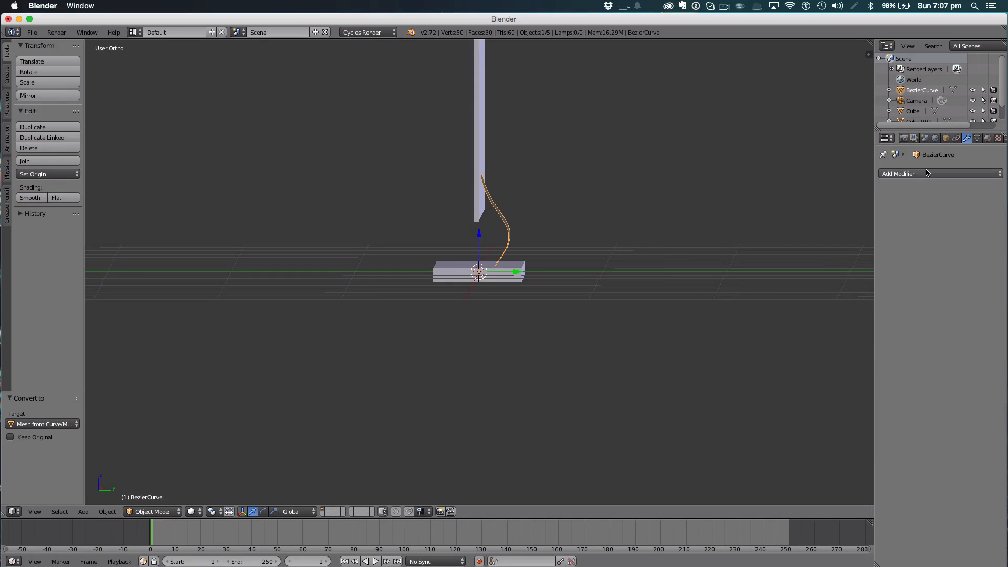
pyautogui.click(939, 174)
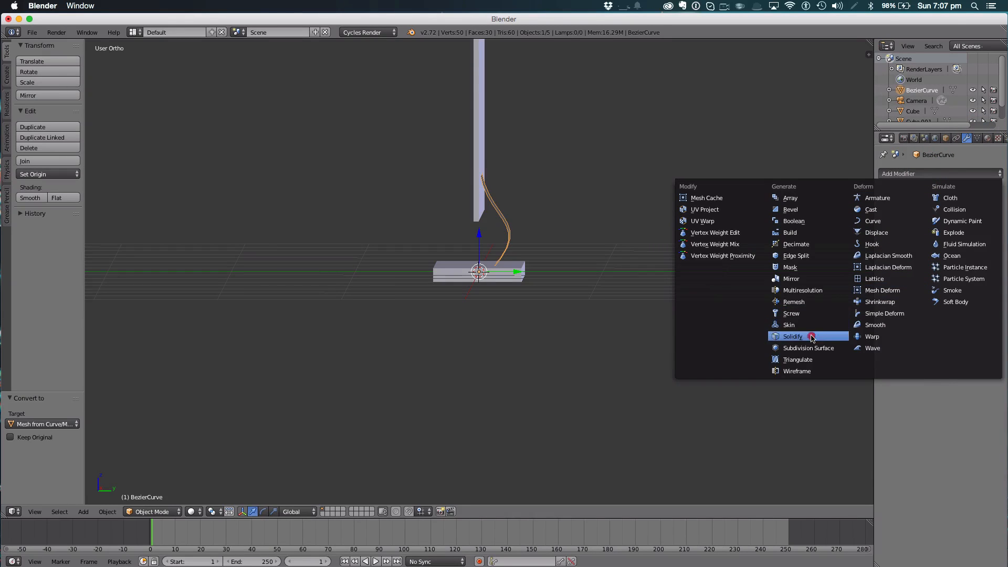
pyautogui.click(793, 336)
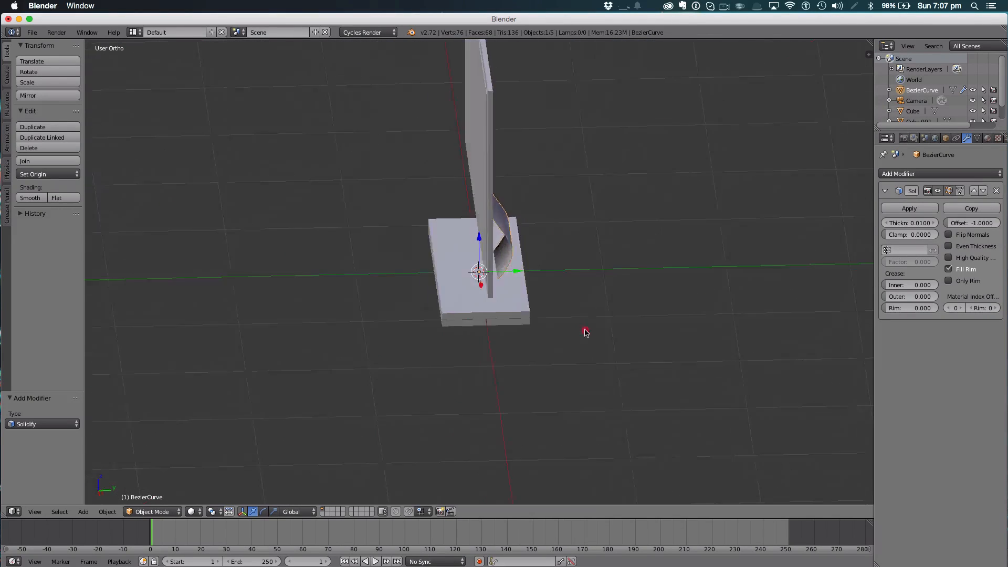
pyautogui.click(909, 208)
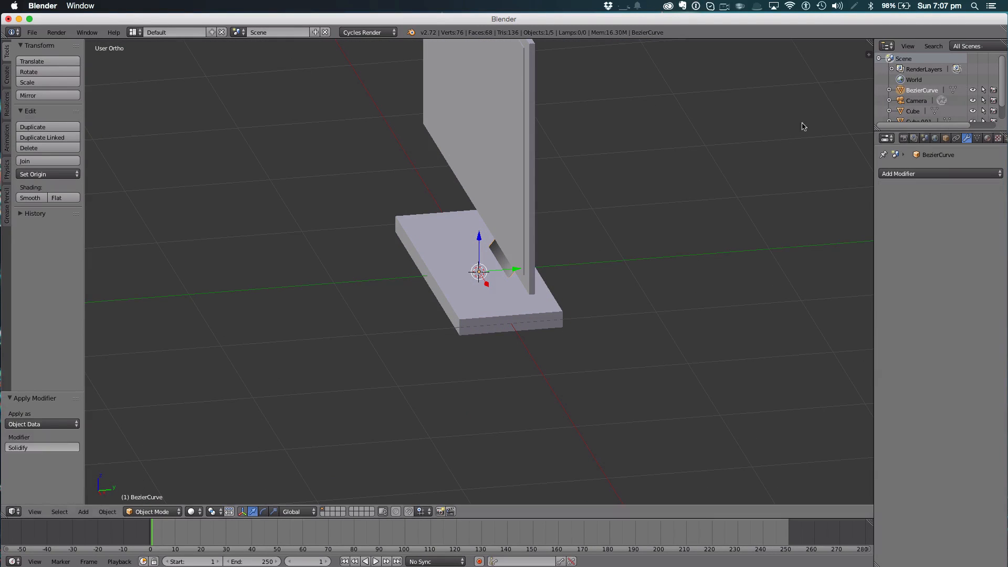
pyautogui.press('a')
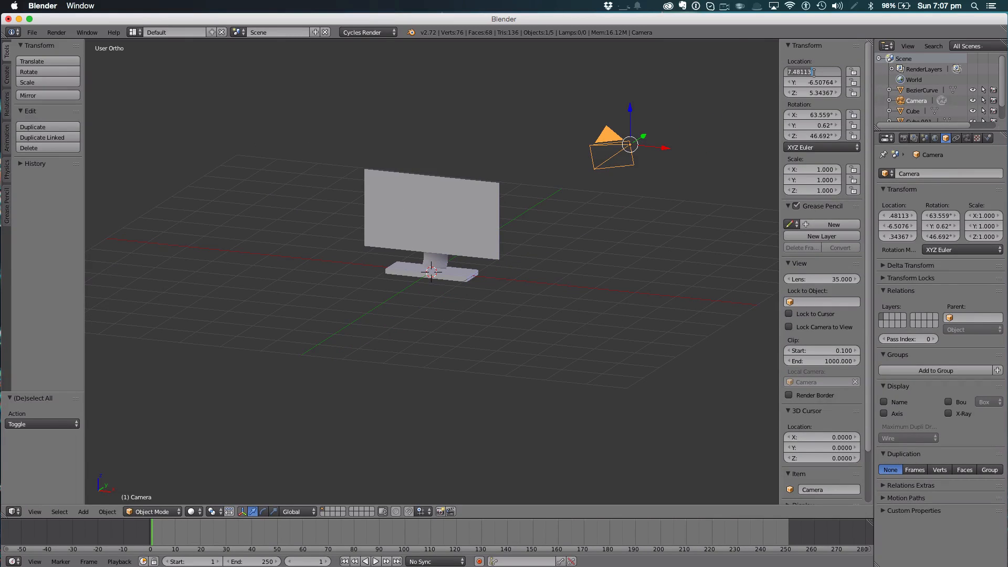
# Keep the camera's X rotation at 90° and adjust its lens settings
pyautogui.write('0')
pyautogui.click(813, 125)
pyautogui.write('0')
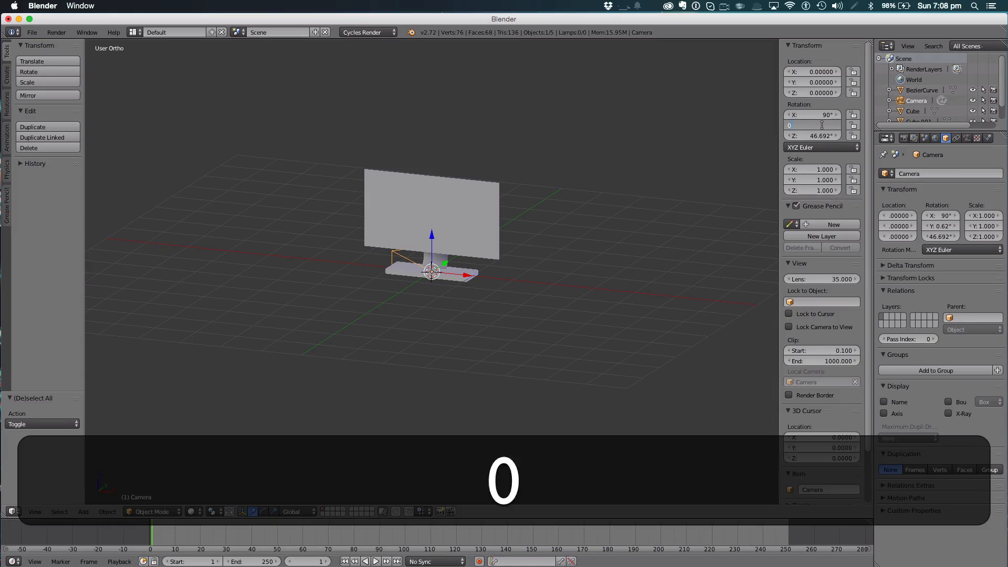
pyautogui.click(812, 125)
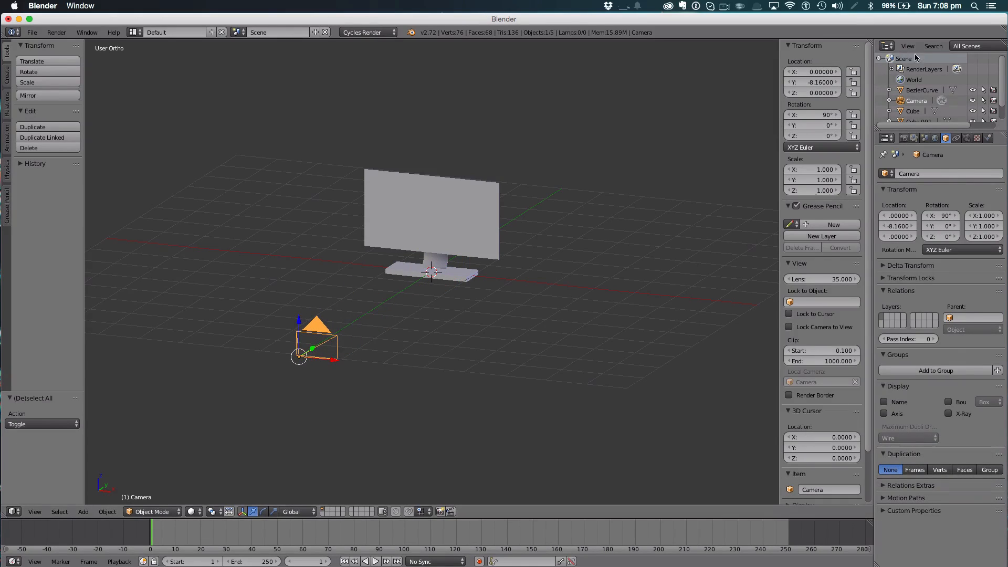
pyautogui.click(967, 139)
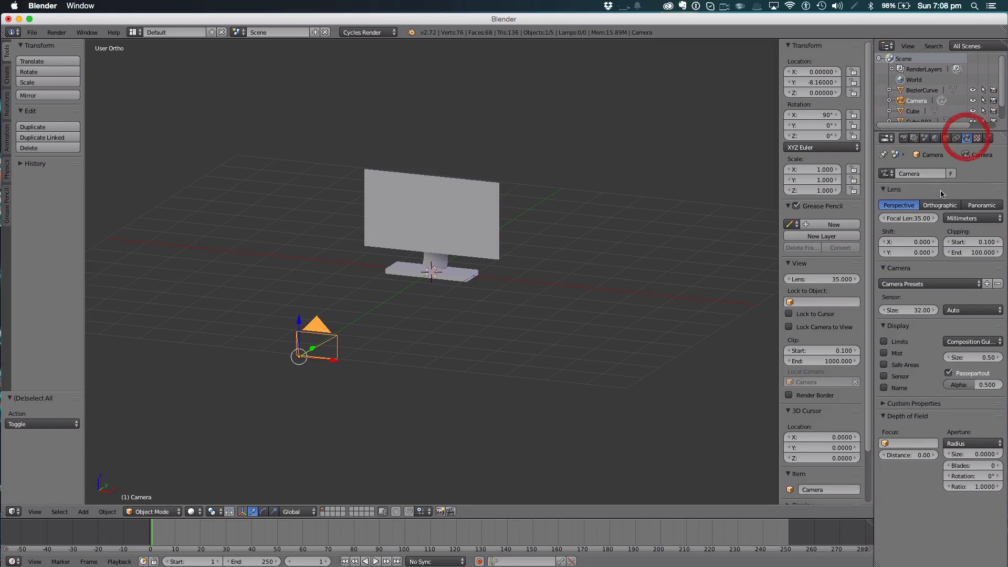
pyautogui.click(939, 205)
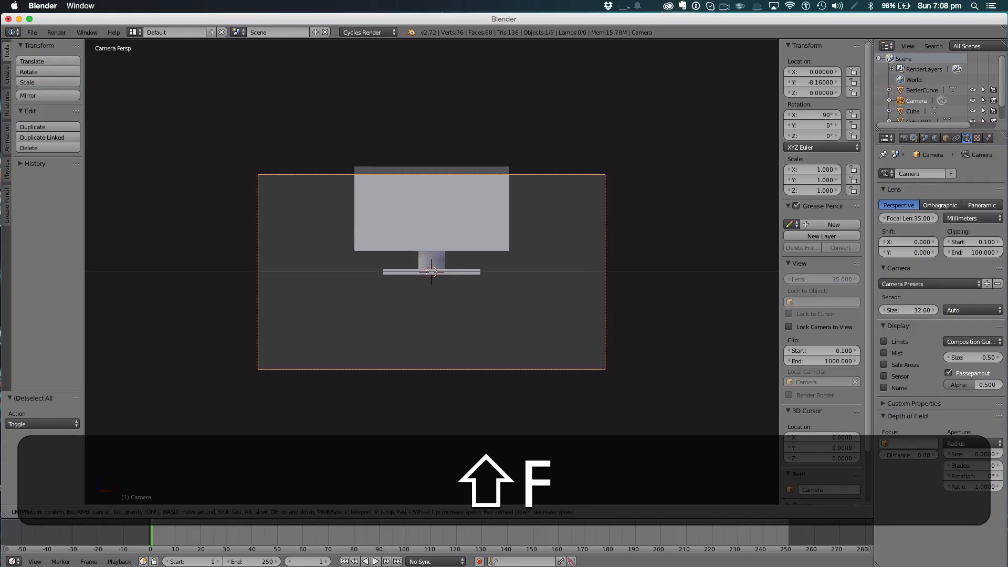
pyautogui.press('w')
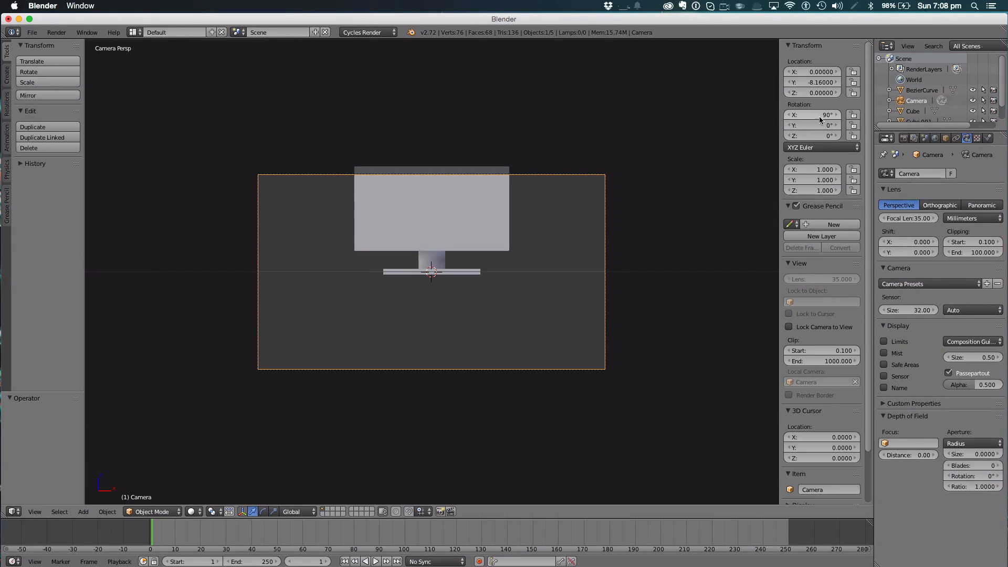
# Undo stray camera edits and set its Location Z to 0.92 to centre the monitor
pyautogui.click(812, 135)
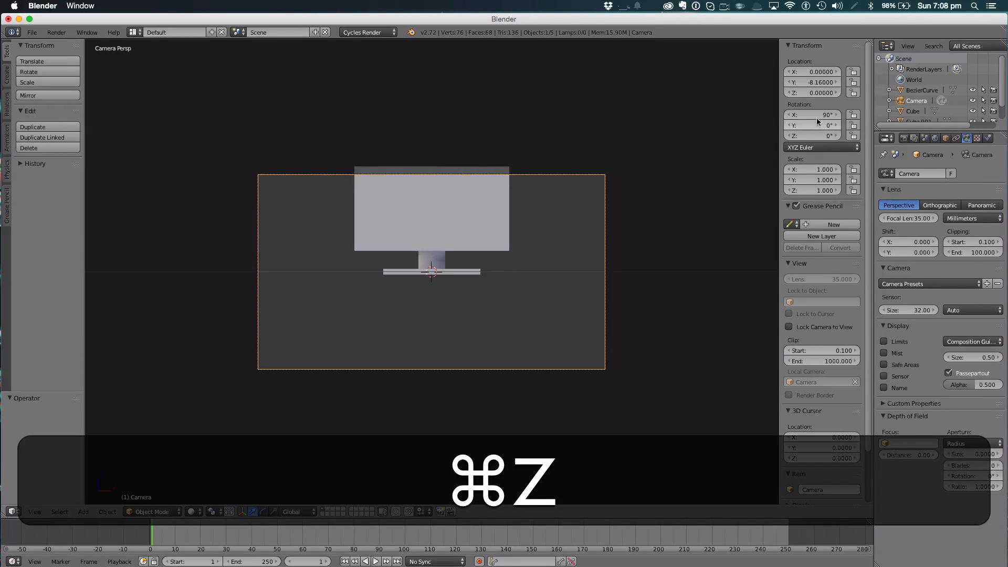
pyautogui.press('cmd+z')
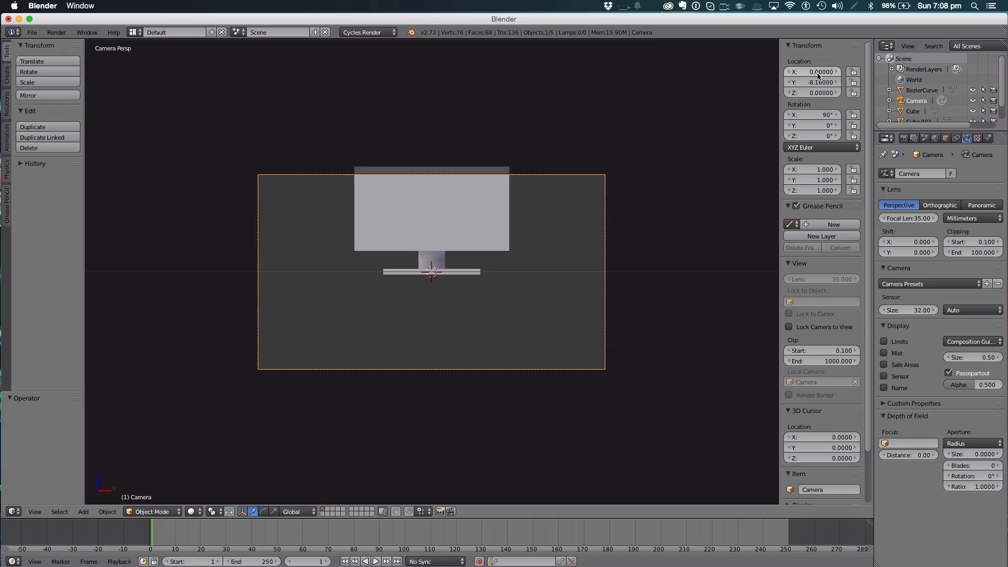
pyautogui.press('cmd+z')
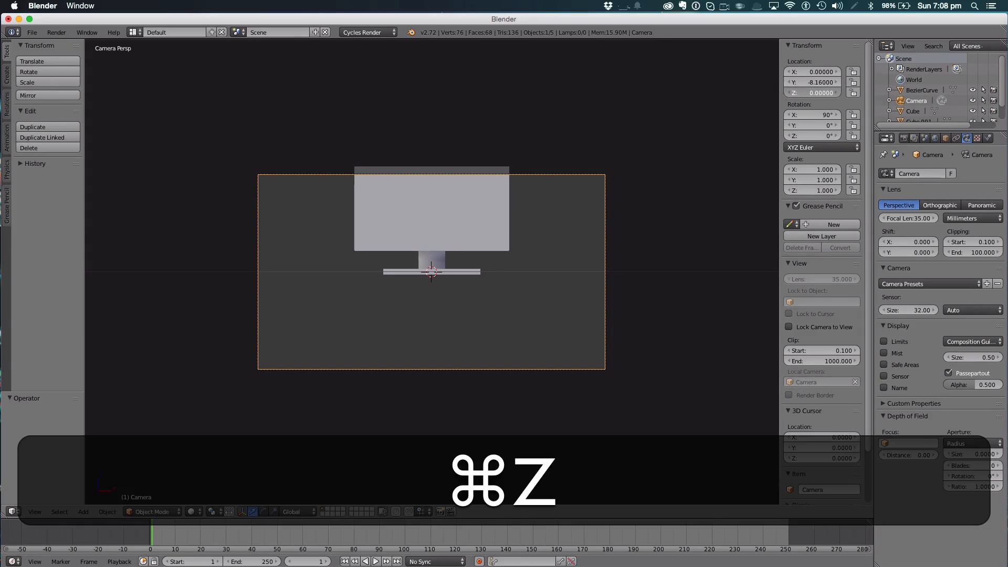
pyautogui.press('cmd+z')
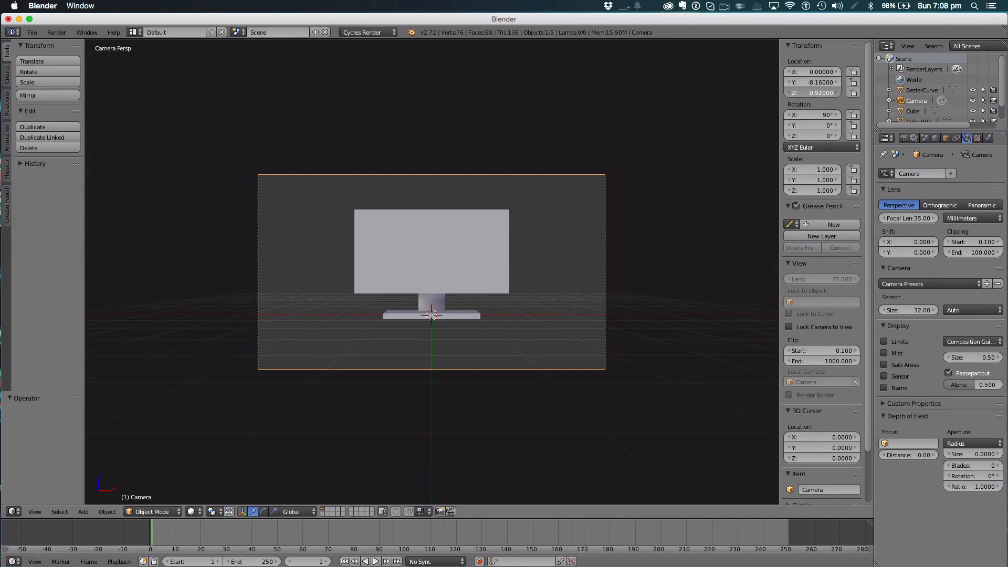
pyautogui.press('a')
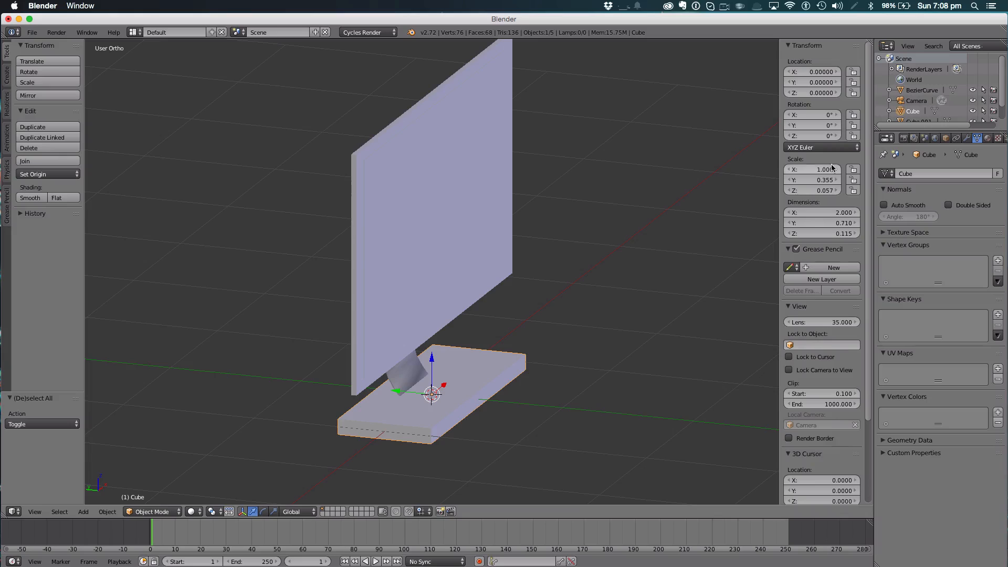
# Give the monitor base a red Emission surface material
pyautogui.click(988, 139)
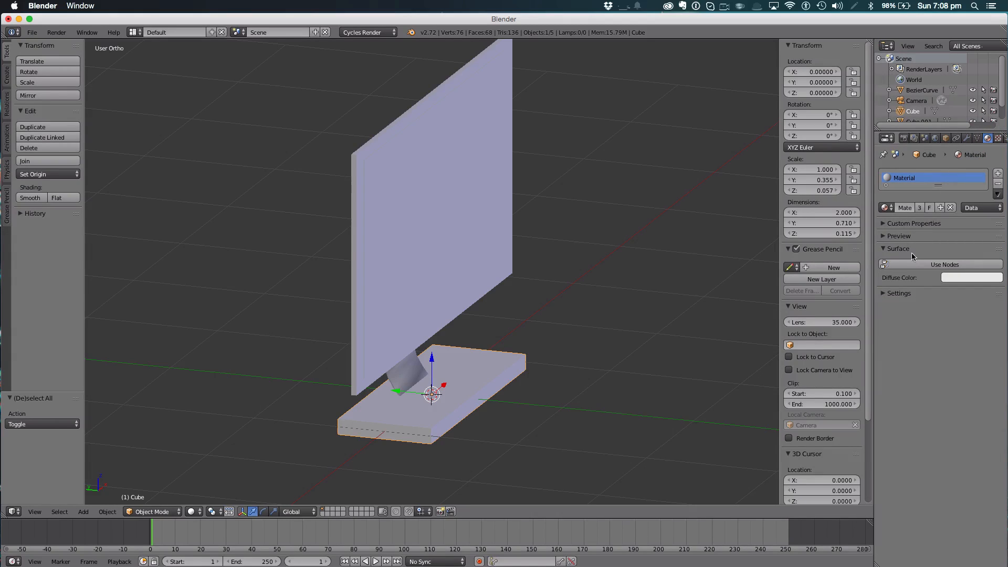
pyautogui.click(943, 264)
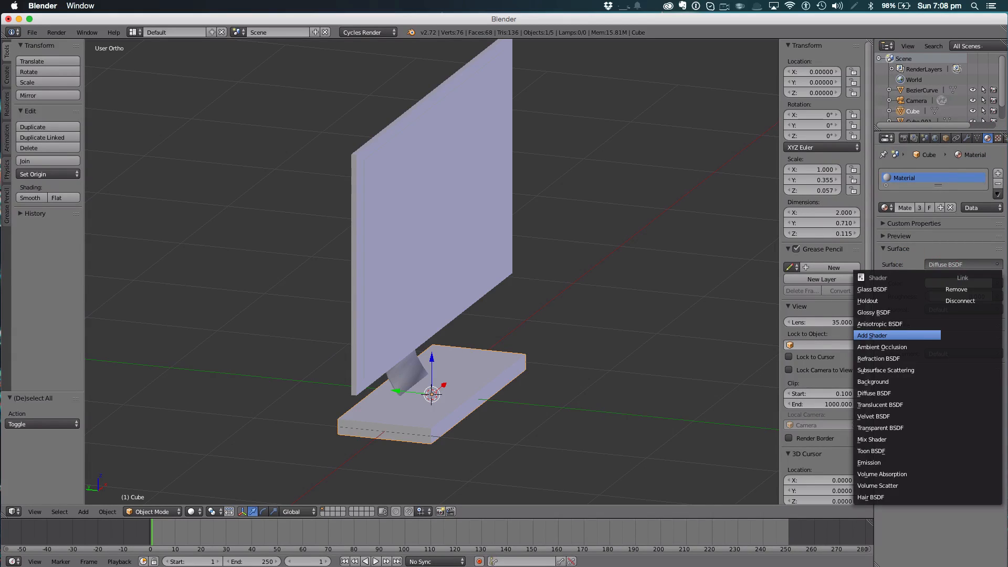
pyautogui.click(868, 462)
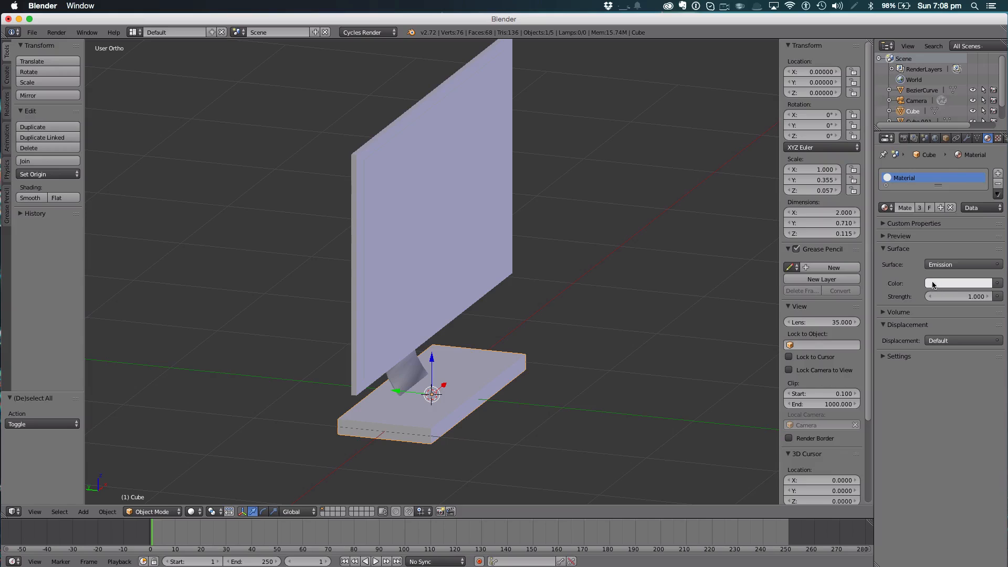
pyautogui.click(957, 282)
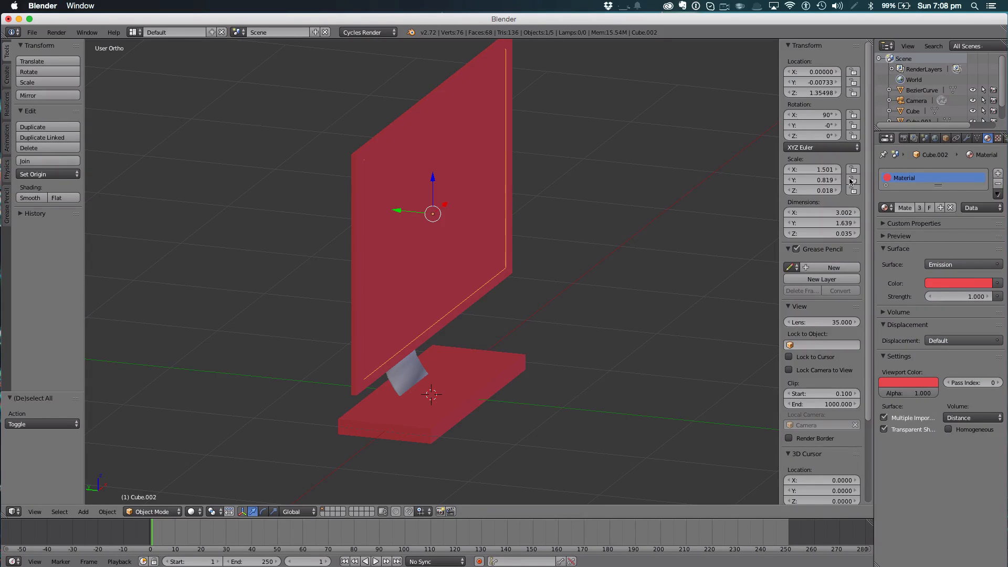
# Add a light grey E7E7E7 emission material for the screen, undoing two unwanted changes
pyautogui.click(951, 207)
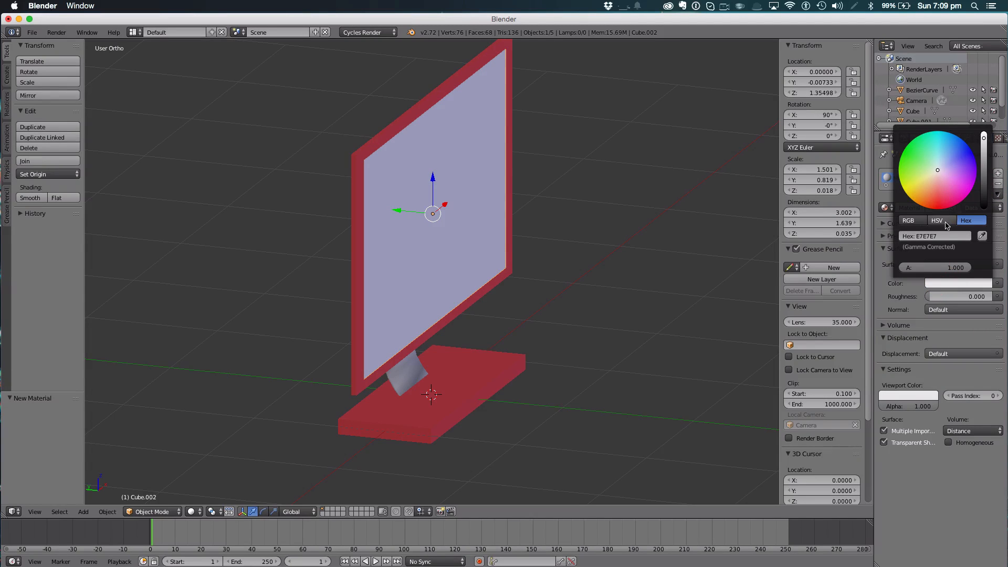
pyautogui.click(961, 264)
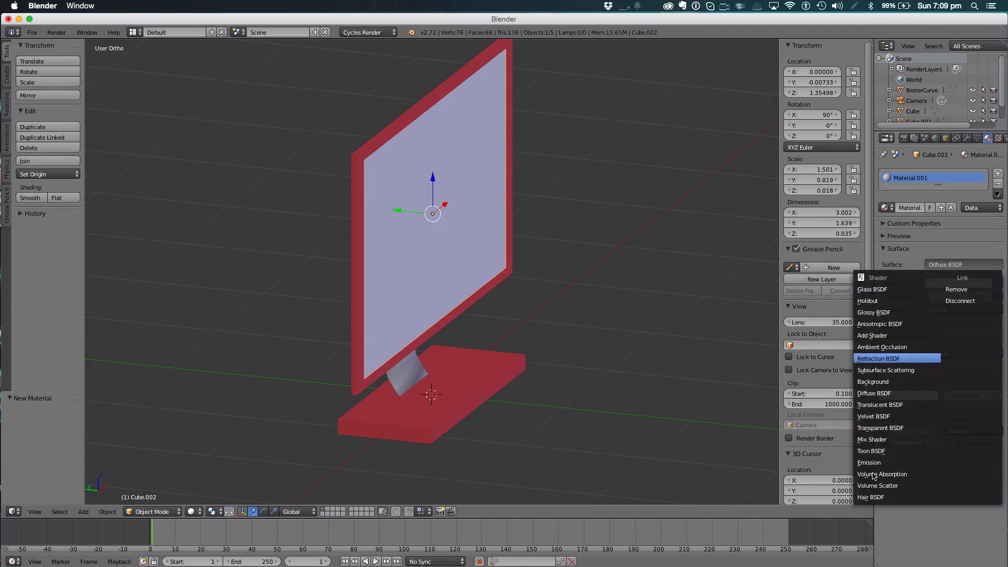
pyautogui.click(870, 462)
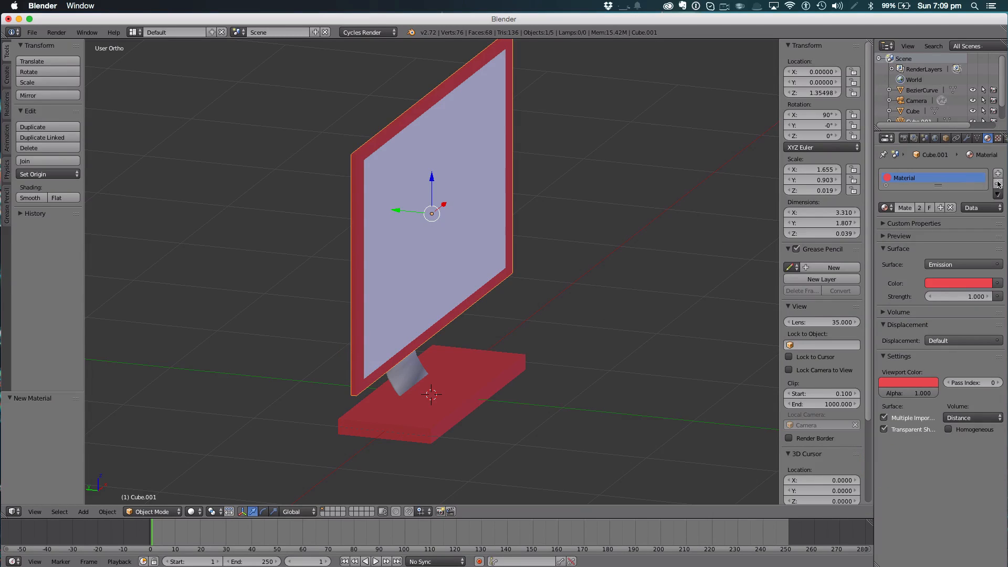
pyautogui.press('cmd+z')
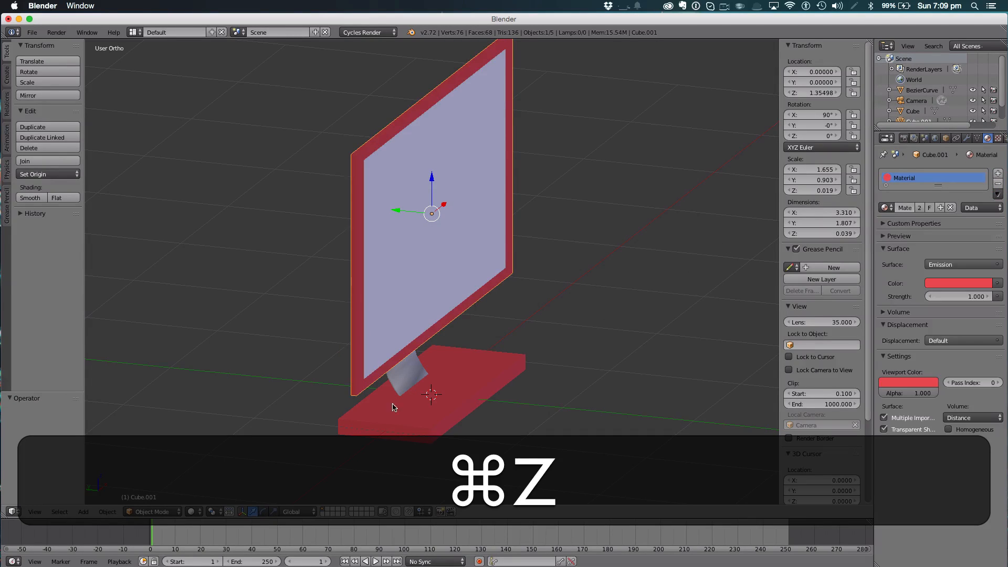
pyautogui.press('cmd+z')
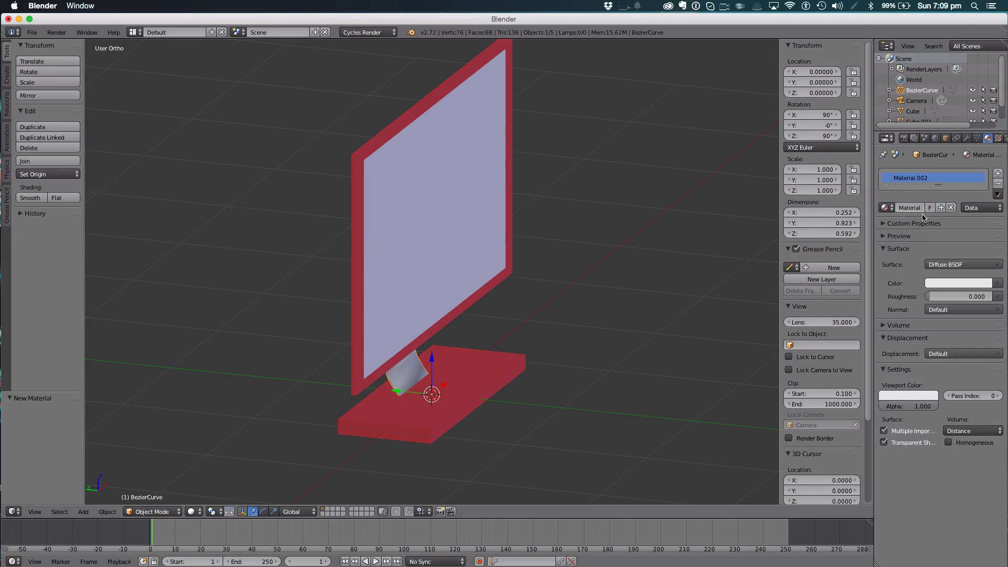
# Give the BezierCurve cable a yellow emission material and render the front view
pyautogui.click(962, 264)
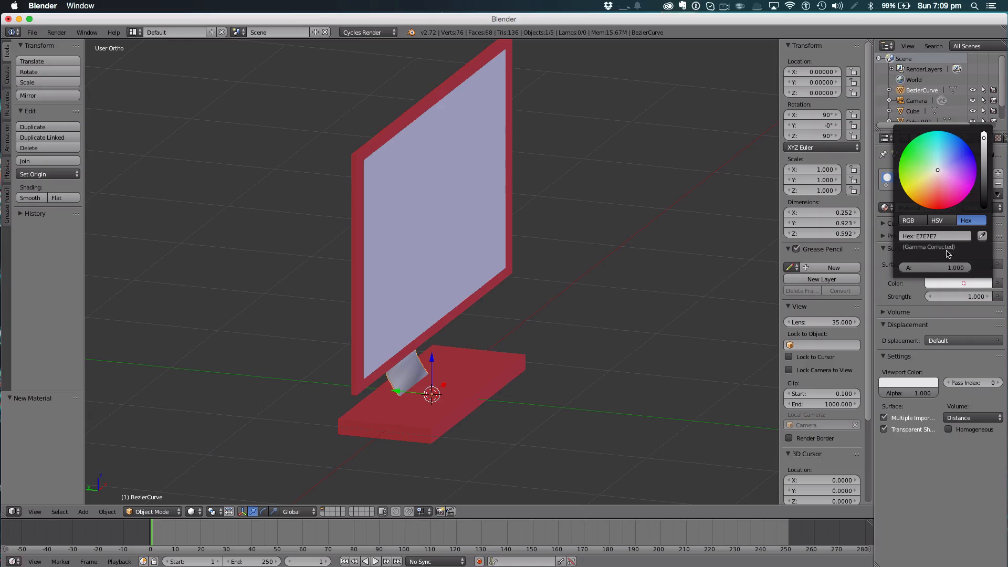
pyautogui.click(906, 170)
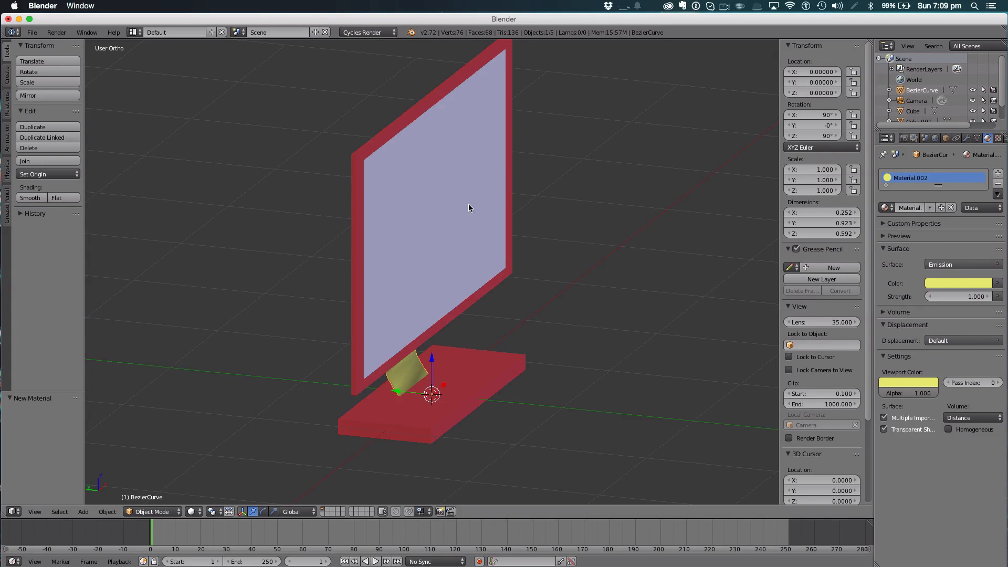
pyautogui.click(886, 138)
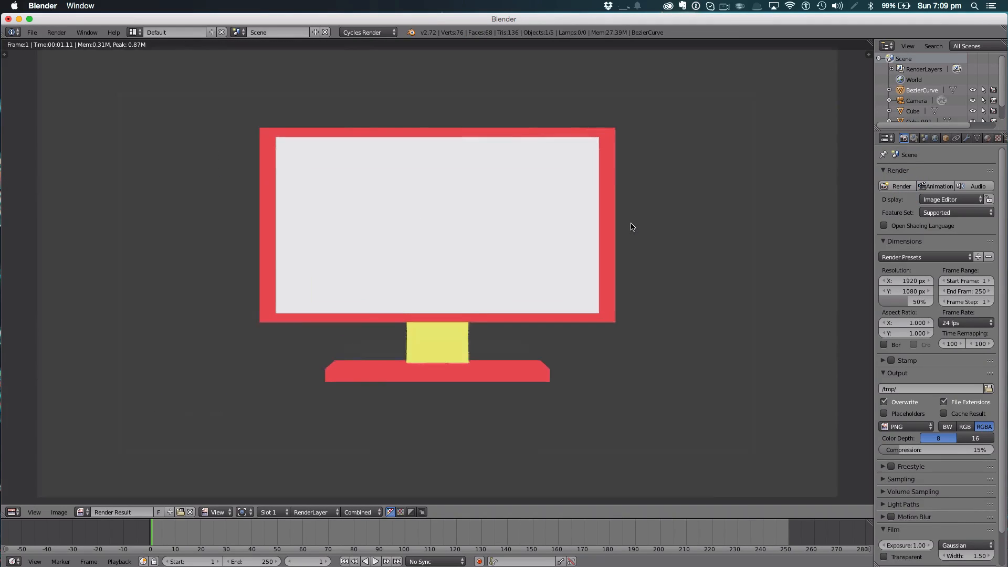
# Inspect the Render Result, then return to the camera view of the 3D scene
pyautogui.scroll(-3)
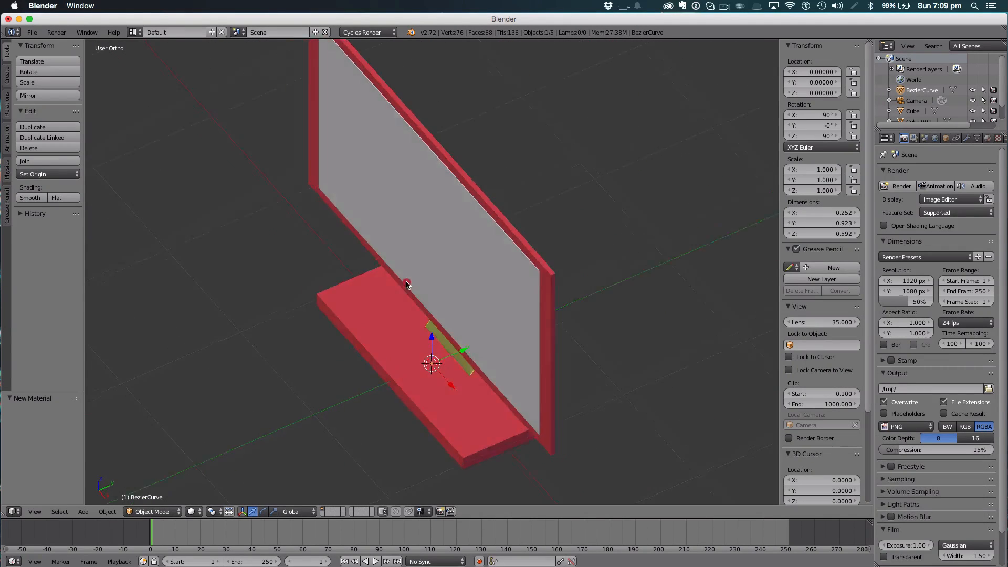
pyautogui.press('a')
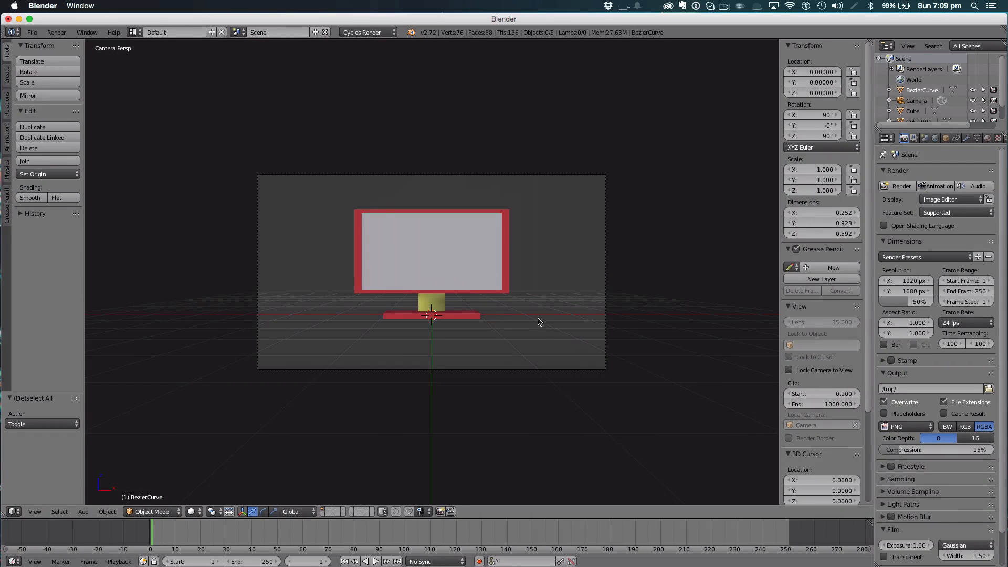
pyautogui.click(430, 251)
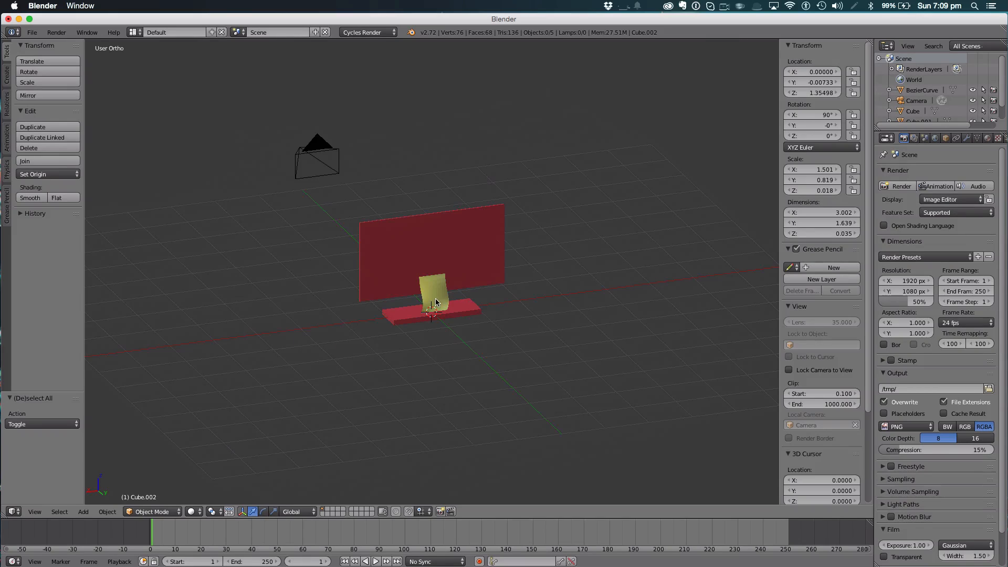
pyautogui.moveTo(424, 260)
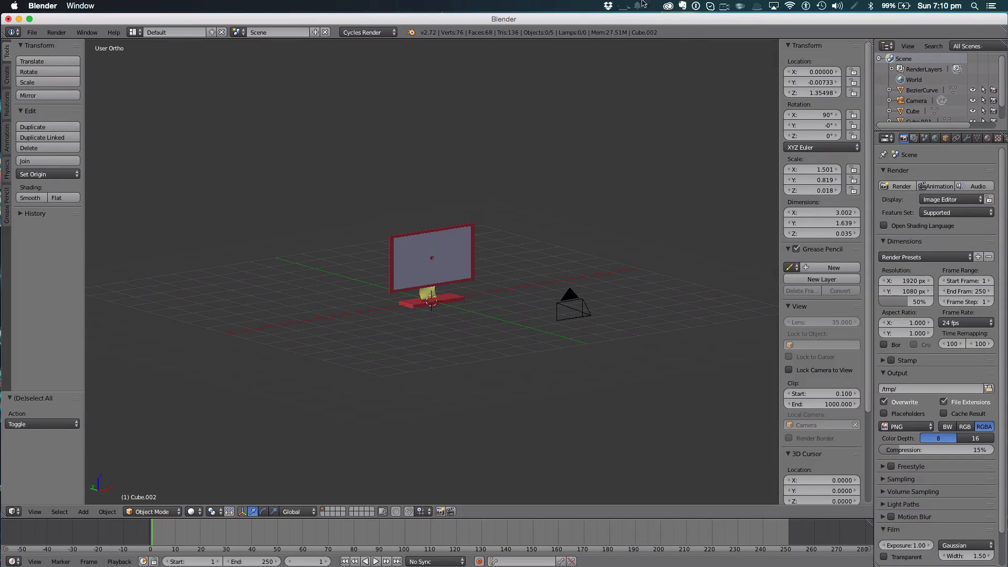
pyautogui.moveTo(731, 6)
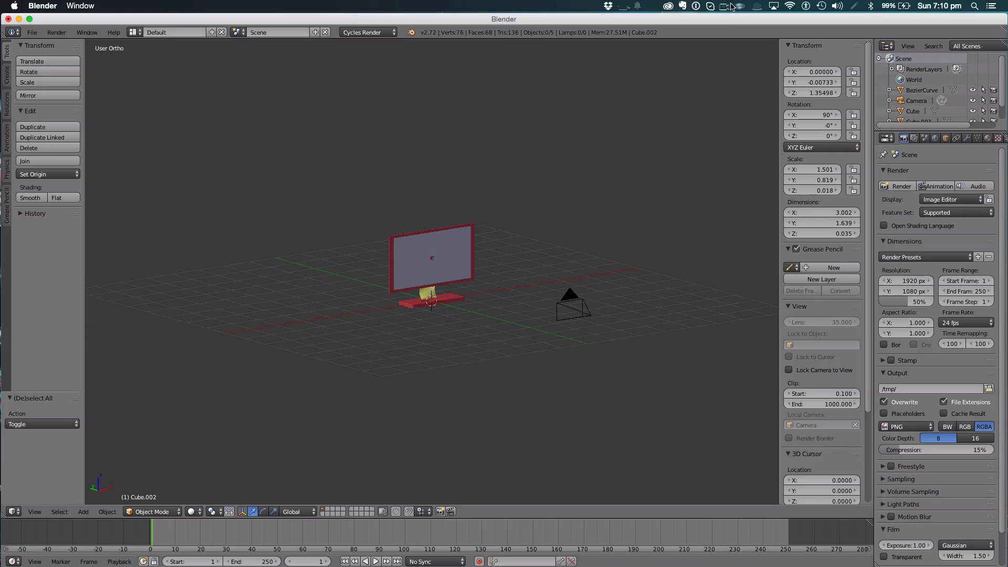